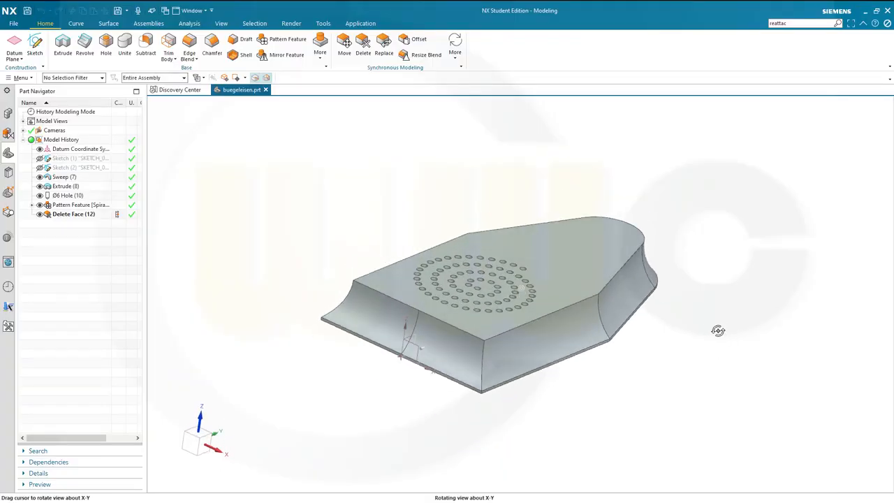
Start a new sketch and draw the slanted side profile as a connected polyline with a circle.
{"action": "left_click_drag", "start_coordinate": [717, 330], "coordinate": [700, 355]}
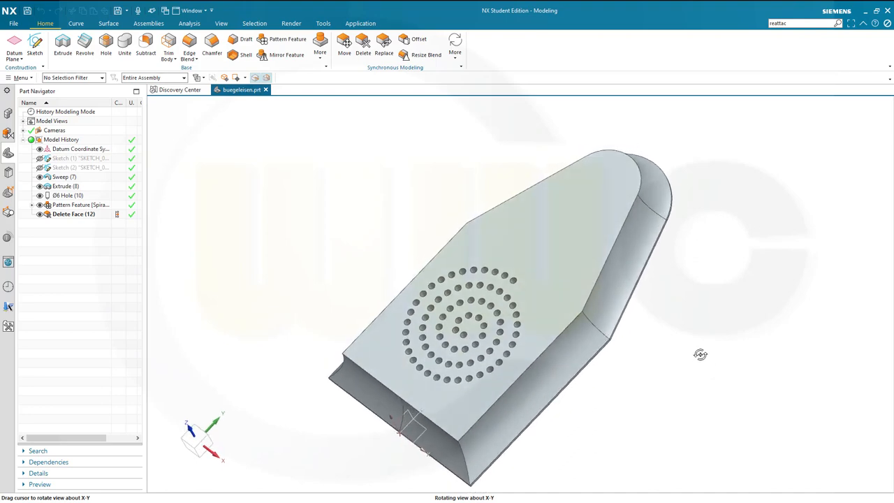
{"action": "left_click_drag", "start_coordinate": [701, 354], "coordinate": [705, 352]}
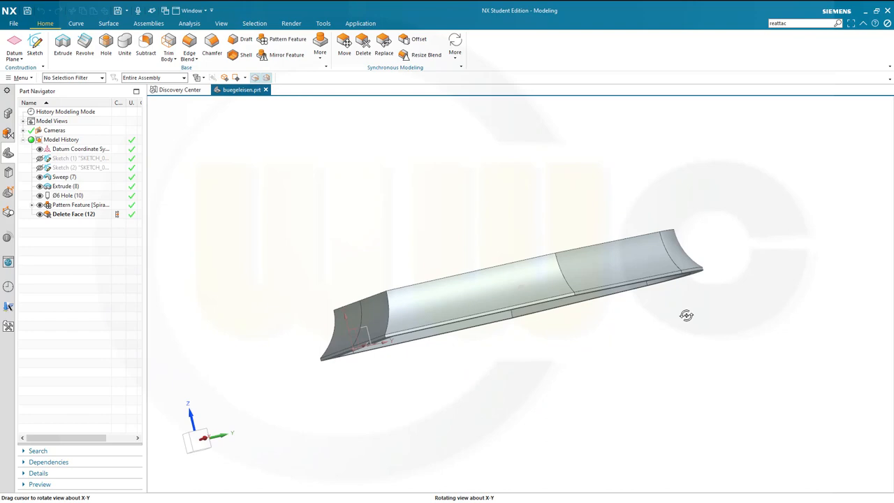
{"action": "left_click_drag", "start_coordinate": [687, 315], "coordinate": [700, 336]}
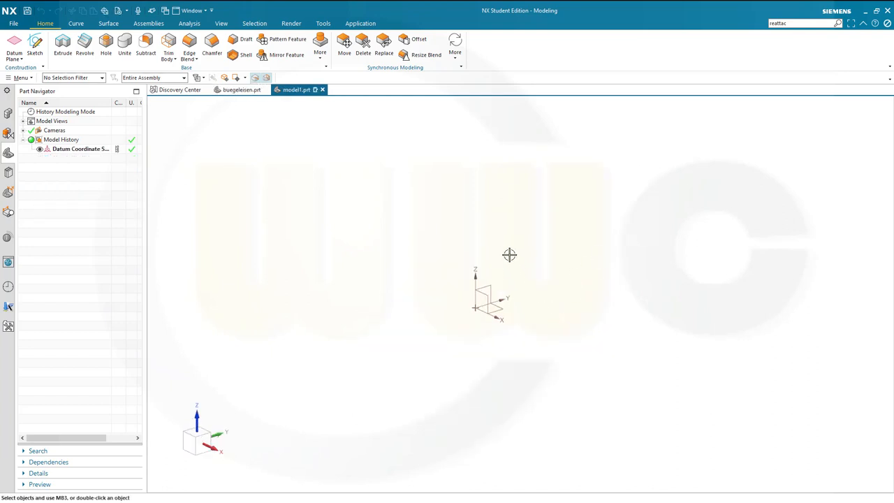
{"action": "mouse_move", "coordinate": [34, 44]}
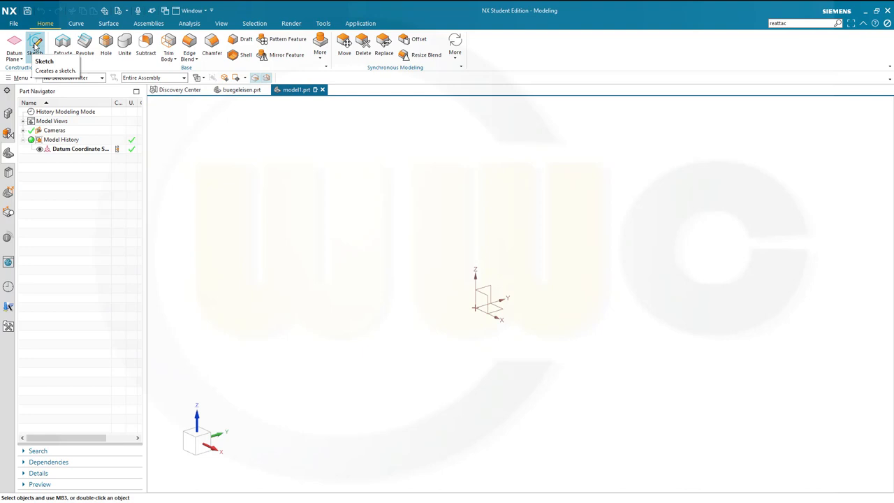
{"action": "left_click", "coordinate": [35, 45]}
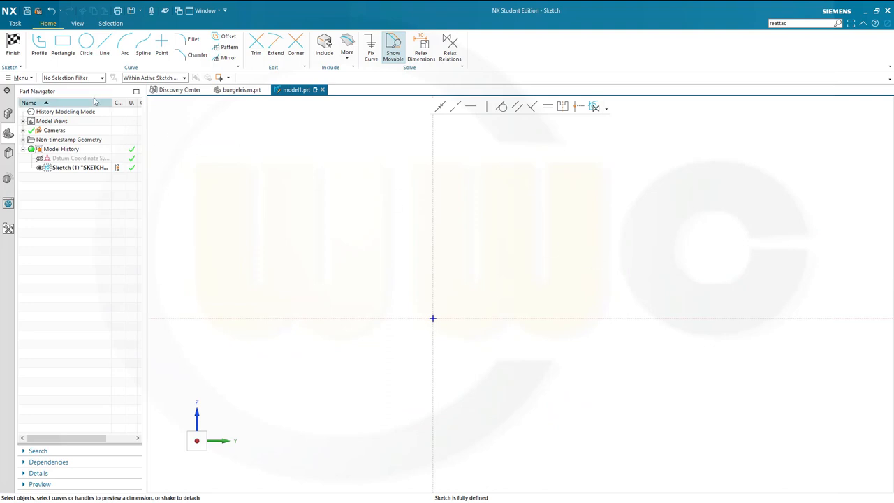
{"action": "left_click", "coordinate": [39, 47]}
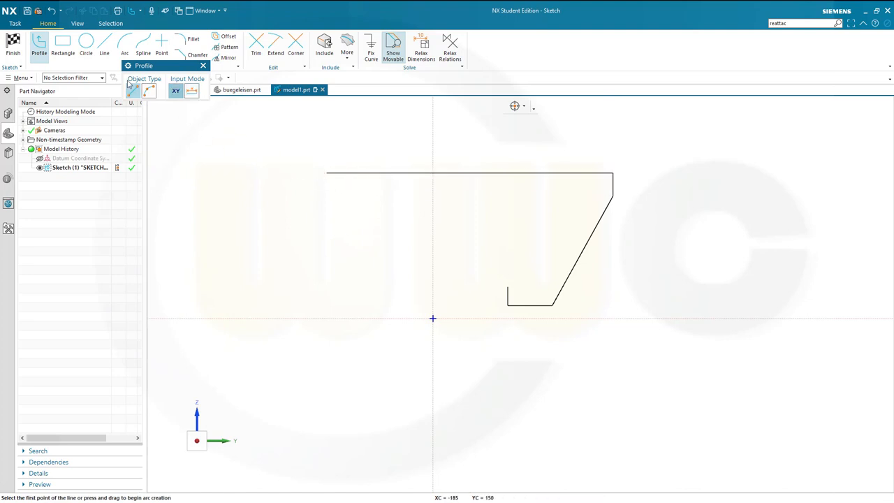
{"action": "left_click", "coordinate": [85, 44]}
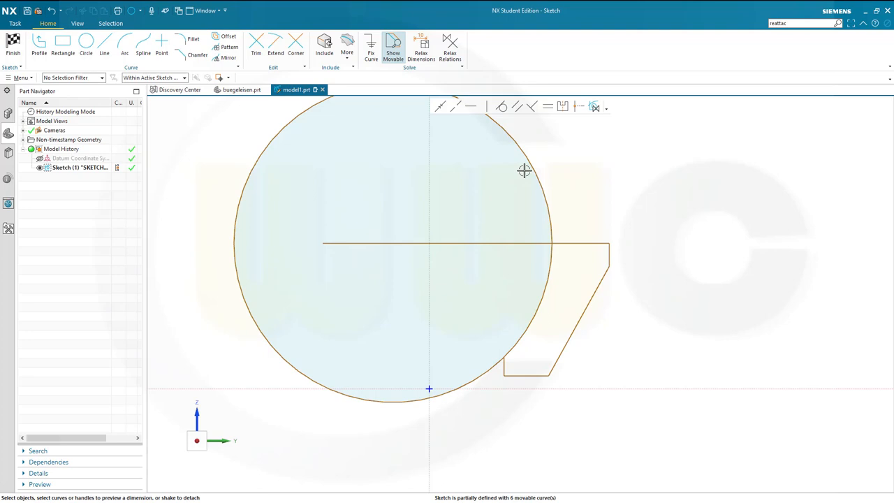
{"action": "mouse_move", "coordinate": [539, 190]}
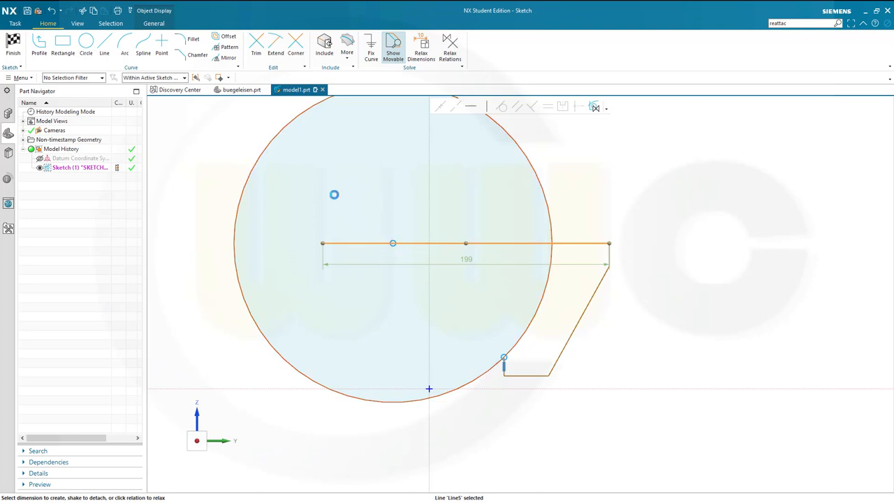
Trim away the unwanted circle and line pieces to leave a closed curved profile.
{"action": "left_click", "coordinate": [256, 47]}
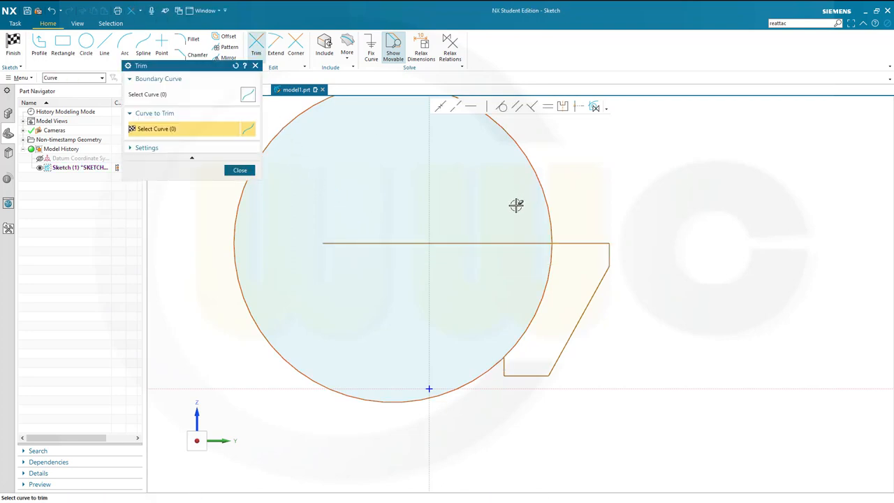
{"action": "left_click", "coordinate": [517, 204]}
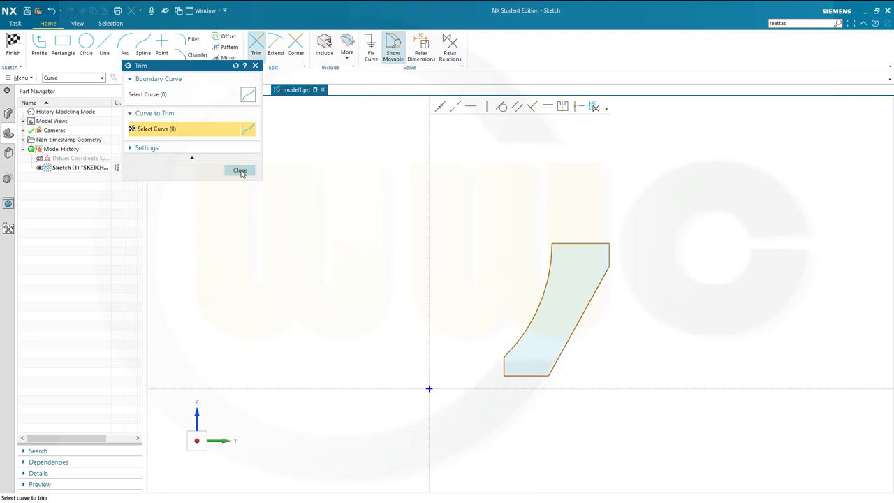
{"action": "left_click", "coordinate": [240, 170]}
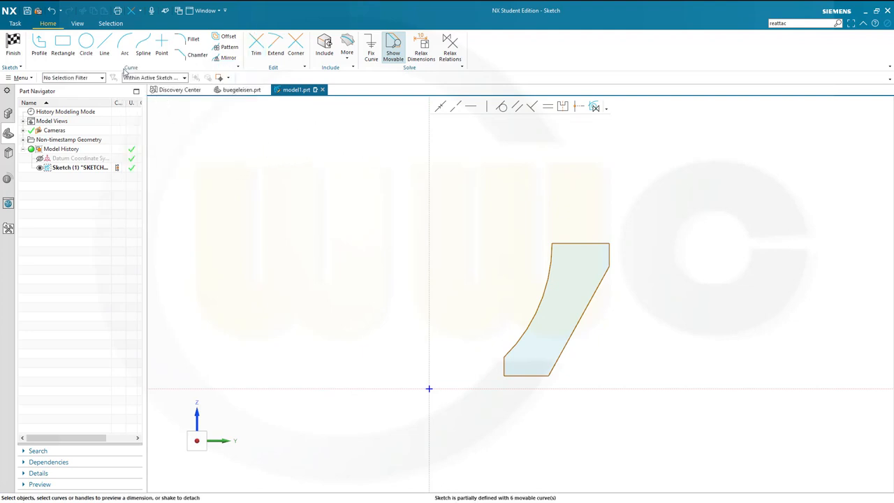
Add Rapid Dimensions of 22, 11 and 40 to the profile, scaling the sketch on the first one.
{"action": "left_click", "coordinate": [103, 49]}
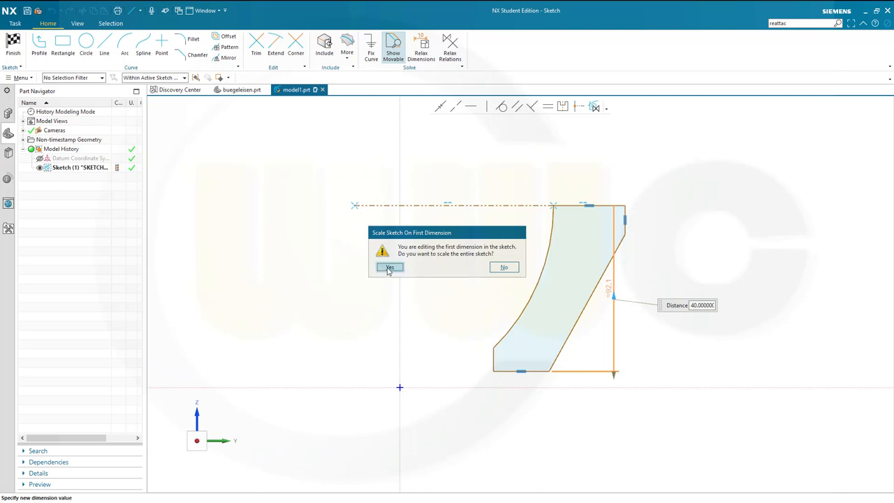
{"action": "left_click", "coordinate": [389, 268]}
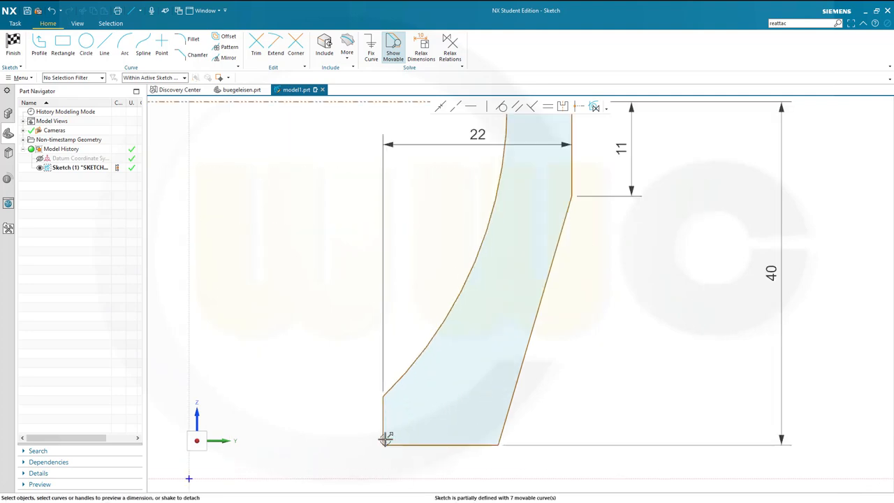
{"action": "left_click", "coordinate": [440, 444]}
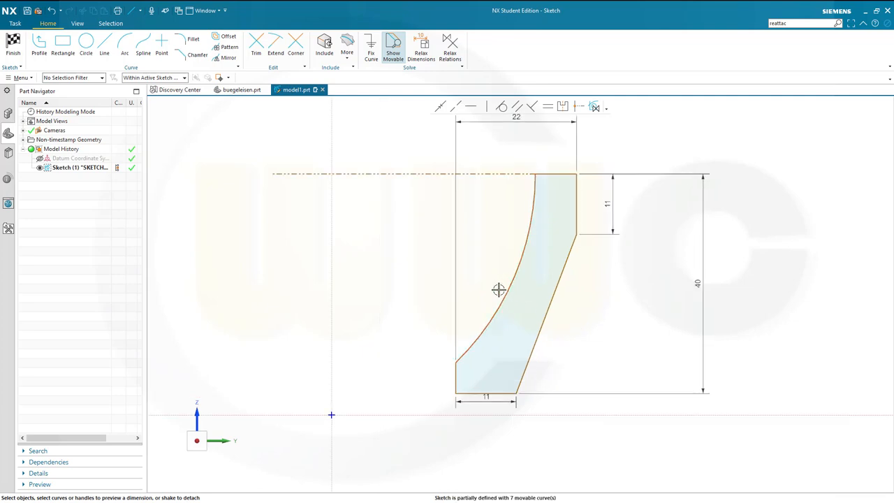
Dimension the bottom corner step as a 2.5 offset.
{"action": "left_click", "coordinate": [498, 289]}
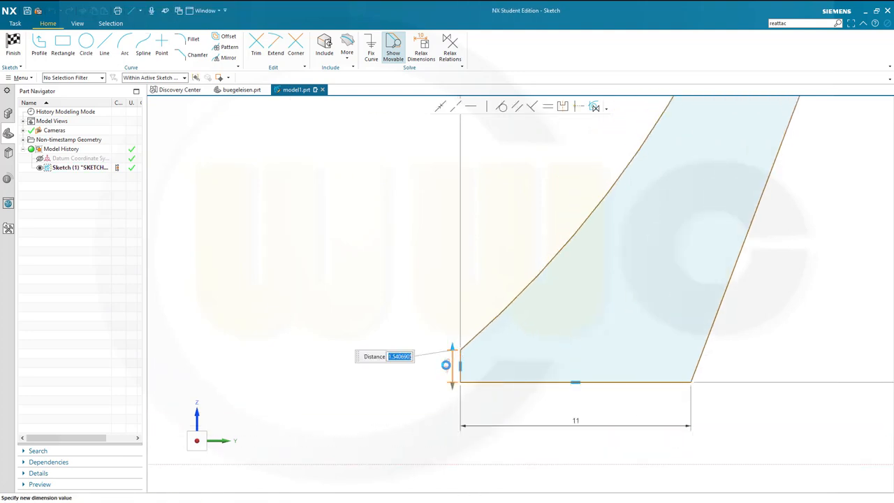
{"action": "type", "text": "2.5"}
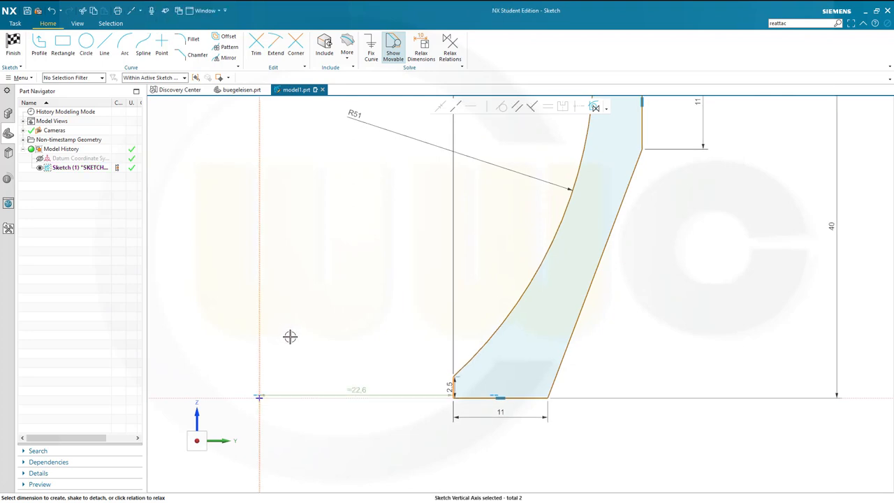
{"action": "mouse_move", "coordinate": [410, 131]}
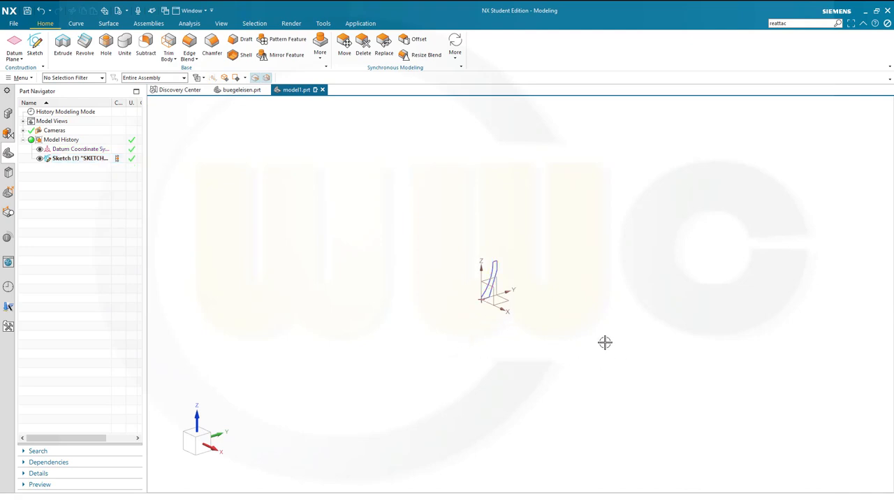
From the Surface tools, begin a second sketch to place on the Top datum plane.
{"action": "left_click", "coordinate": [109, 22]}
{"action": "type", "text": "break"}
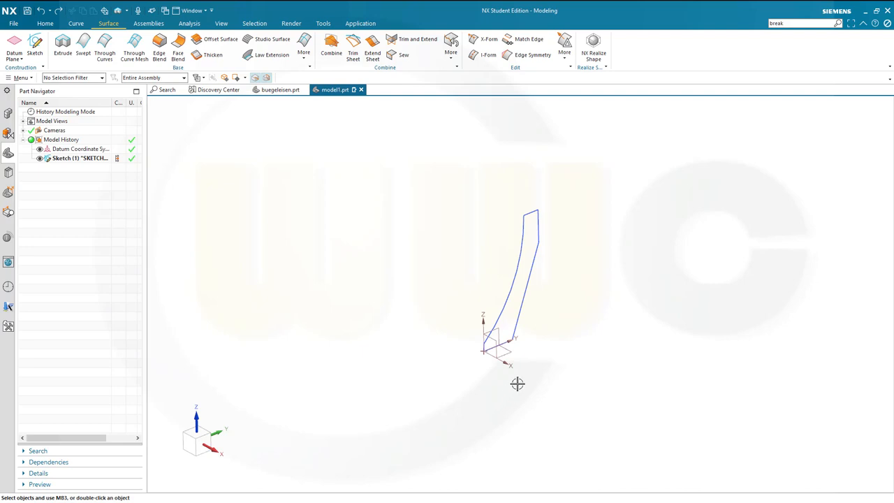
{"action": "mouse_move", "coordinate": [369, 296]}
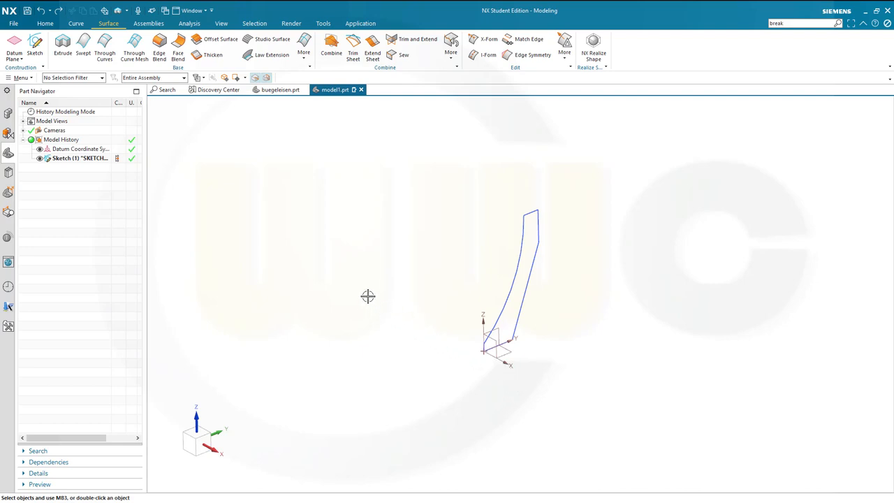
{"action": "mouse_move", "coordinate": [369, 287]}
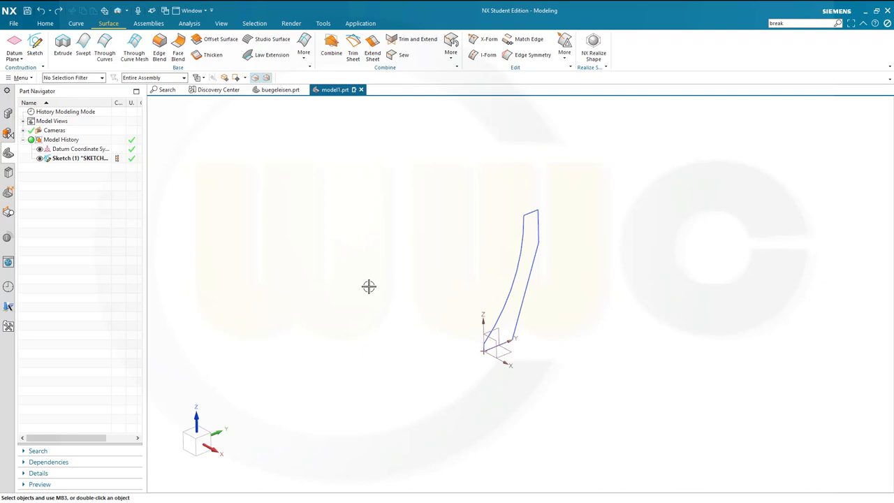
{"action": "mouse_move", "coordinate": [367, 277]}
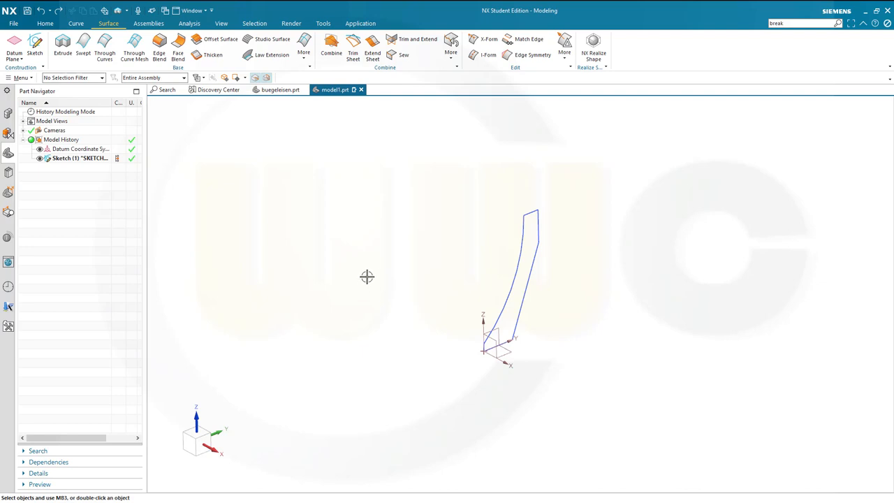
{"action": "mouse_move", "coordinate": [368, 272]}
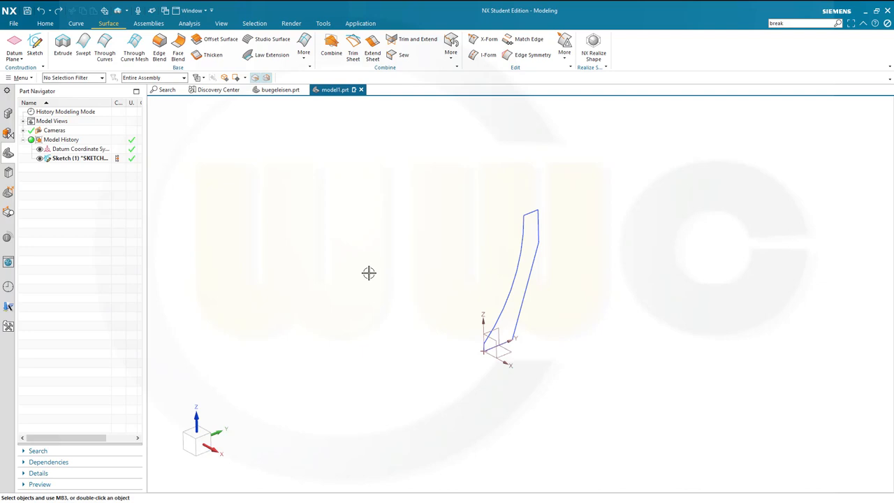
{"action": "mouse_move", "coordinate": [254, 180]}
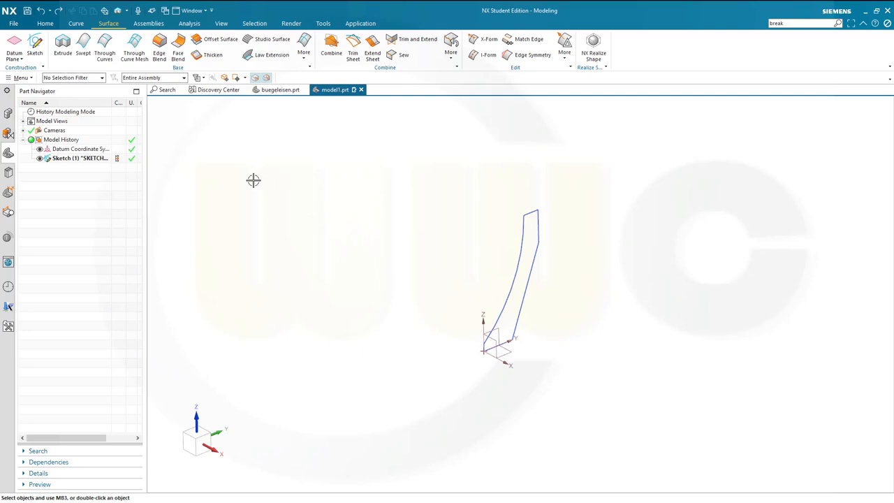
{"action": "mouse_move", "coordinate": [35, 45]}
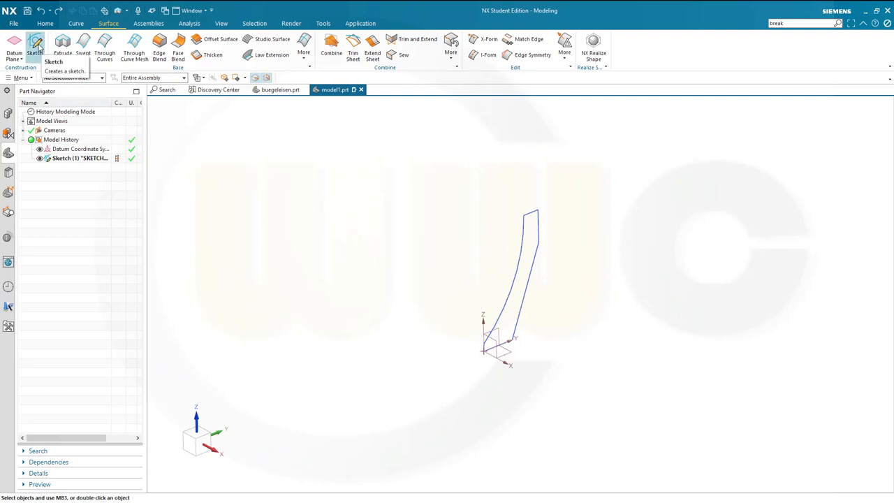
{"action": "left_click", "coordinate": [35, 45]}
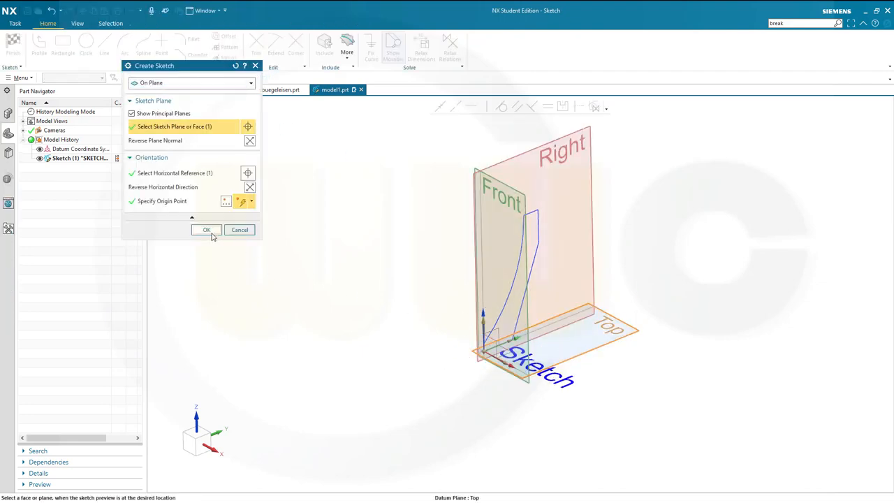
On the top plane, draw the iron's top outline and constrain its rounded nose arcs tangent.
{"action": "left_click", "coordinate": [207, 229]}
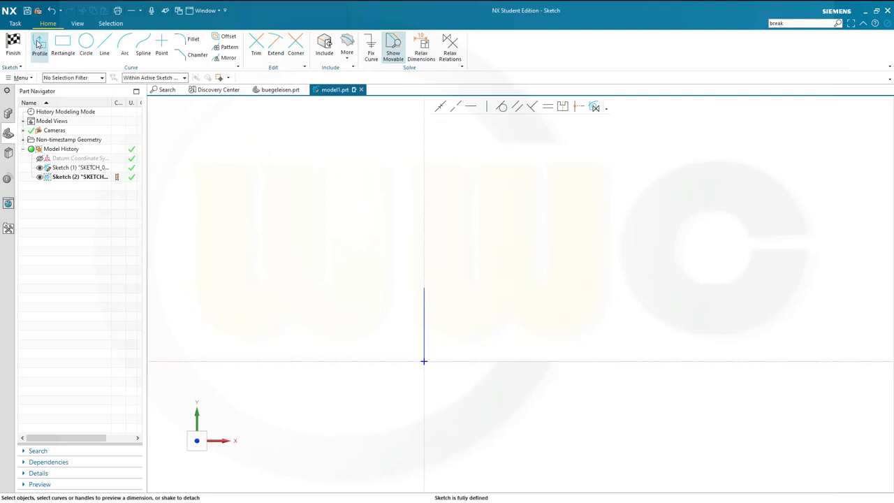
{"action": "left_click", "coordinate": [39, 44]}
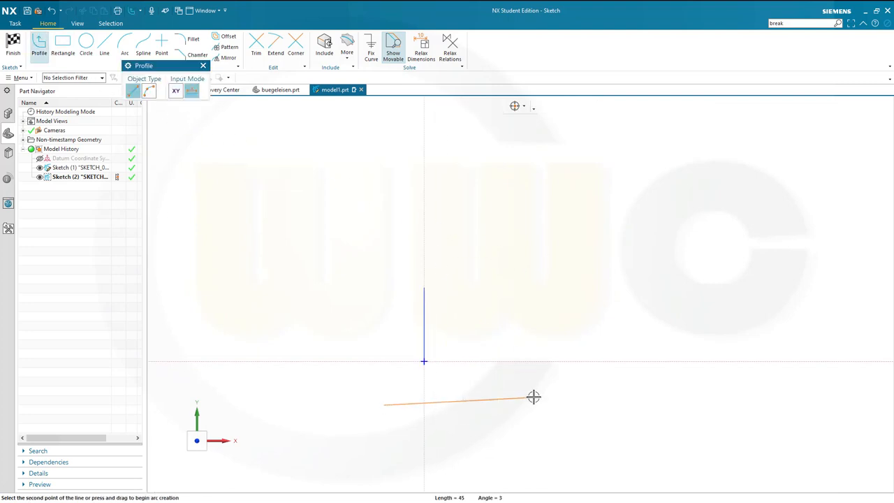
{"action": "left_click", "coordinate": [537, 405]}
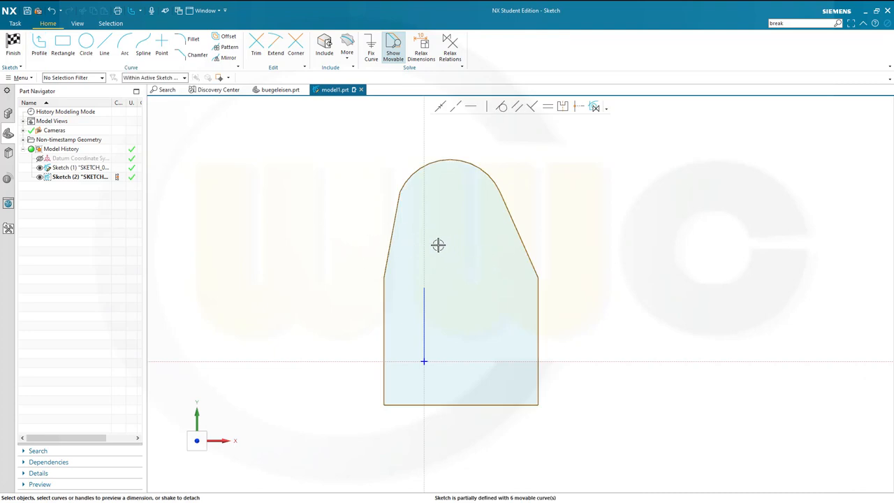
{"action": "mouse_move", "coordinate": [574, 285]}
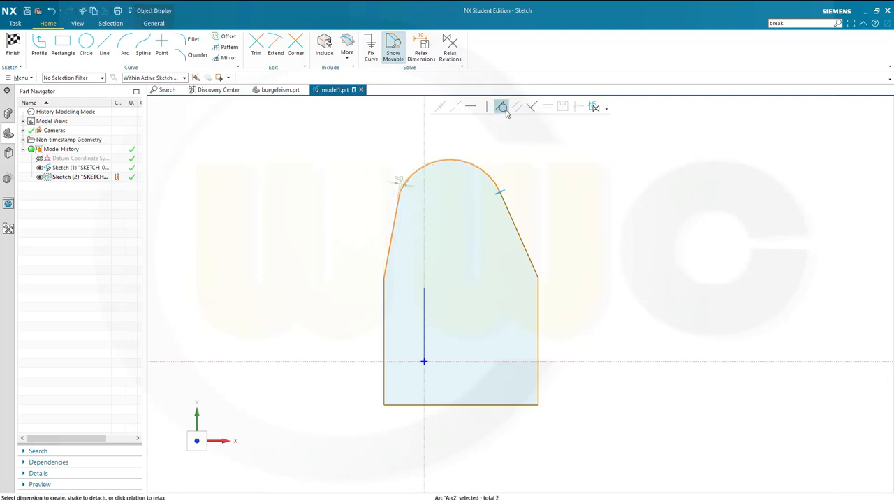
{"action": "left_click", "coordinate": [501, 106]}
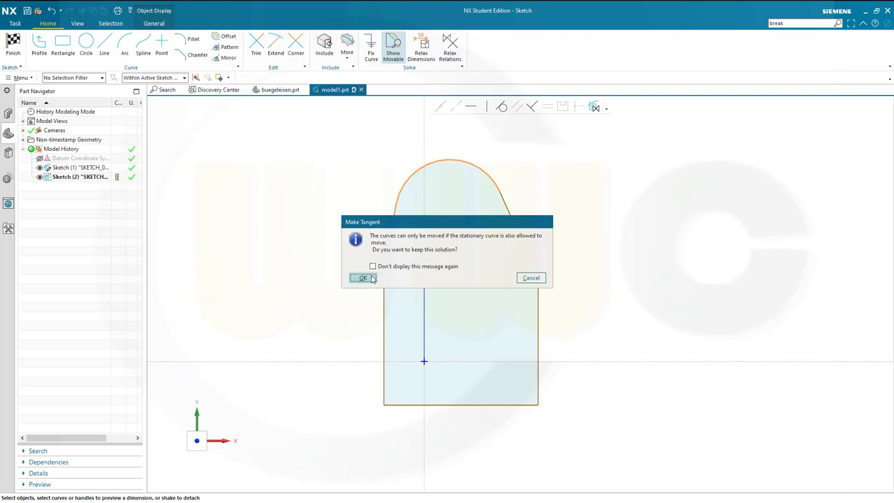
{"action": "left_click", "coordinate": [362, 277]}
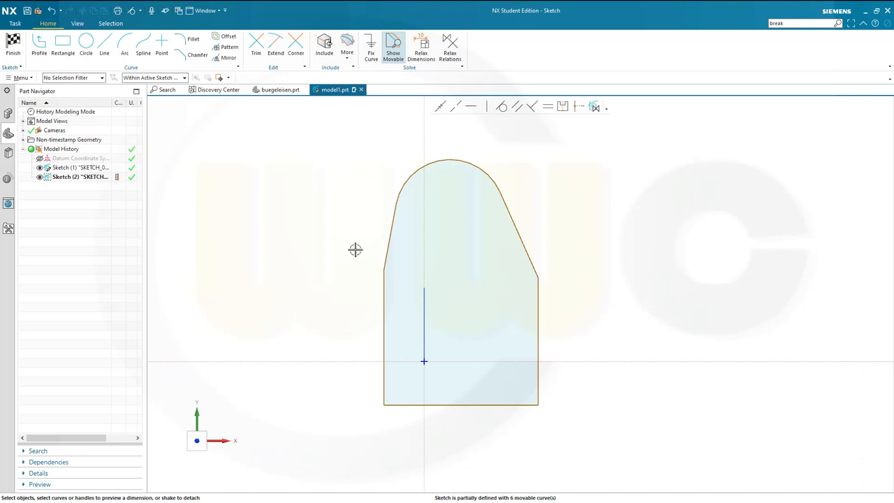
{"action": "mouse_move", "coordinate": [505, 146]}
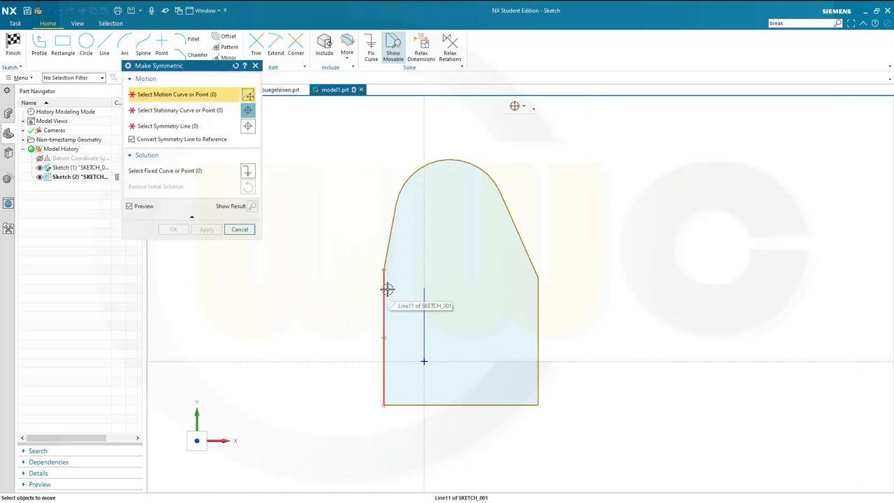
Make the left and right edges and the angled shoulders symmetric about the vertical centre line.
{"action": "left_click", "coordinate": [384, 335]}
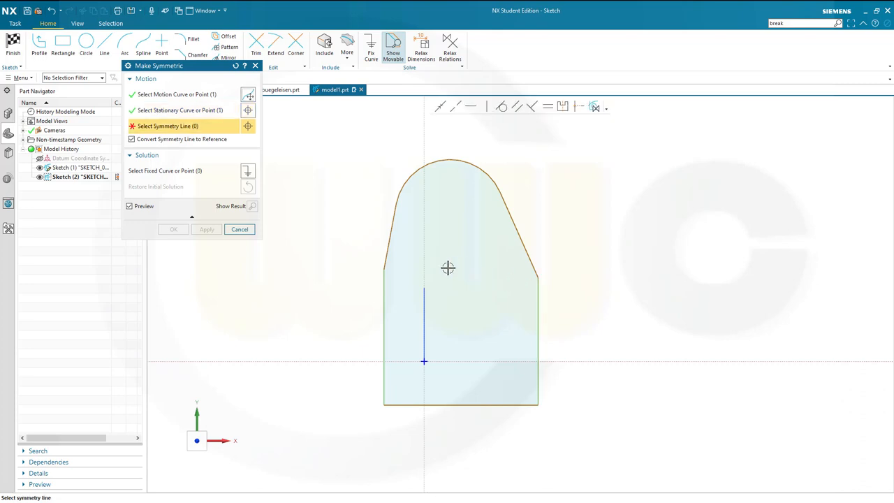
{"action": "left_click", "coordinate": [424, 301]}
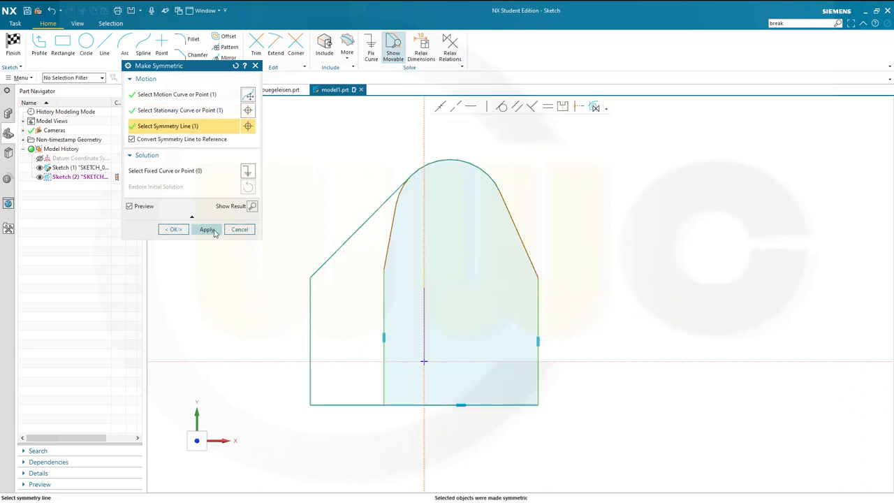
{"action": "left_click", "coordinate": [207, 229]}
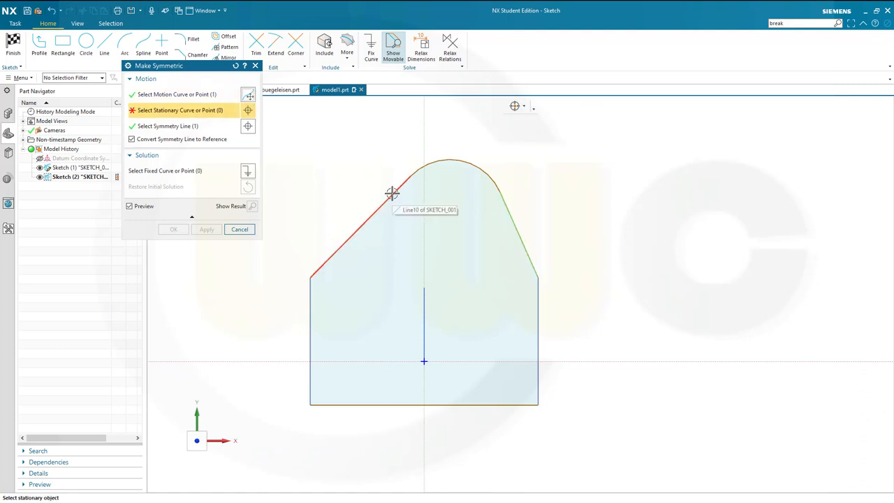
{"action": "left_click", "coordinate": [393, 193]}
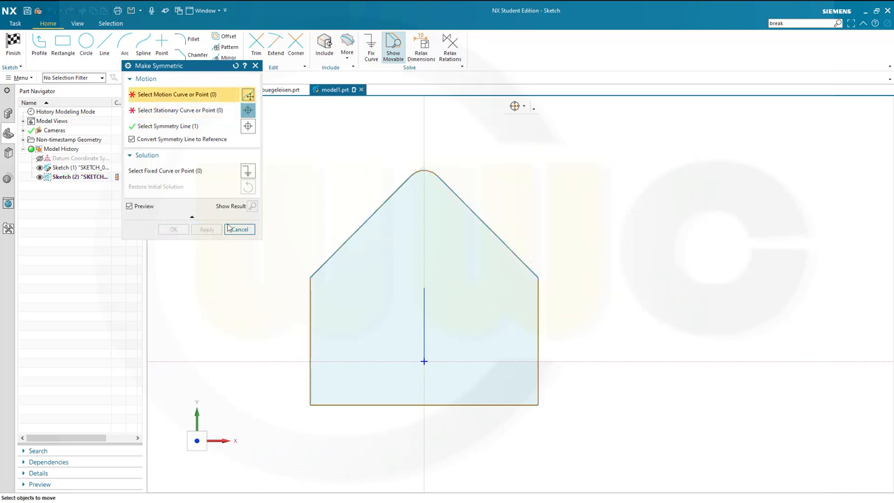
{"action": "mouse_move", "coordinate": [408, 176]}
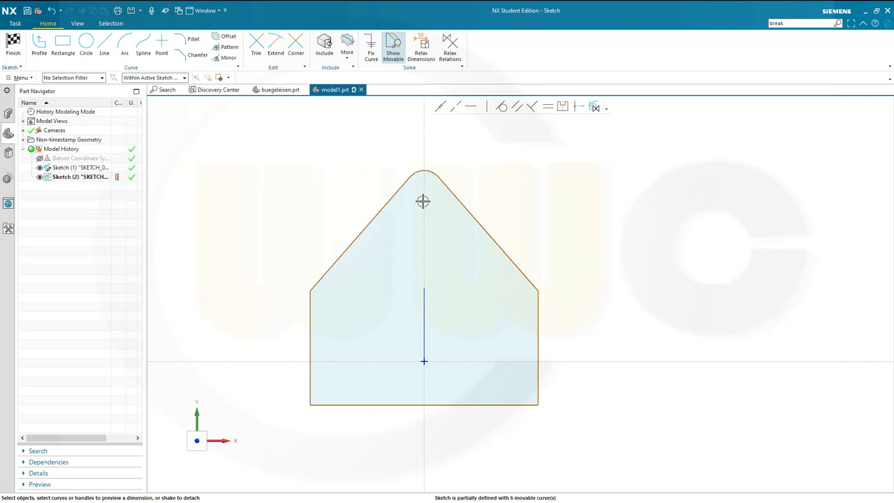
{"action": "mouse_move", "coordinate": [282, 154]}
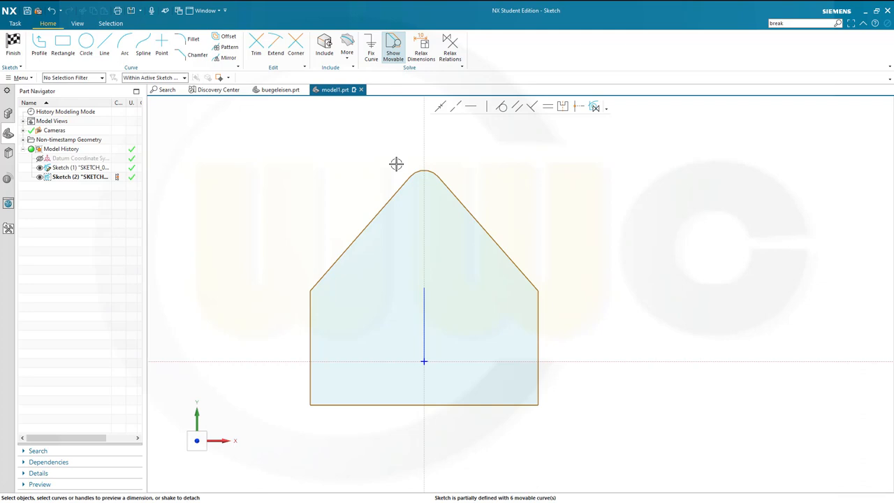
Set the rounded nose radius to 51, scaling the sketch, and the width between sides to 180.
{"action": "left_click", "coordinate": [425, 174]}
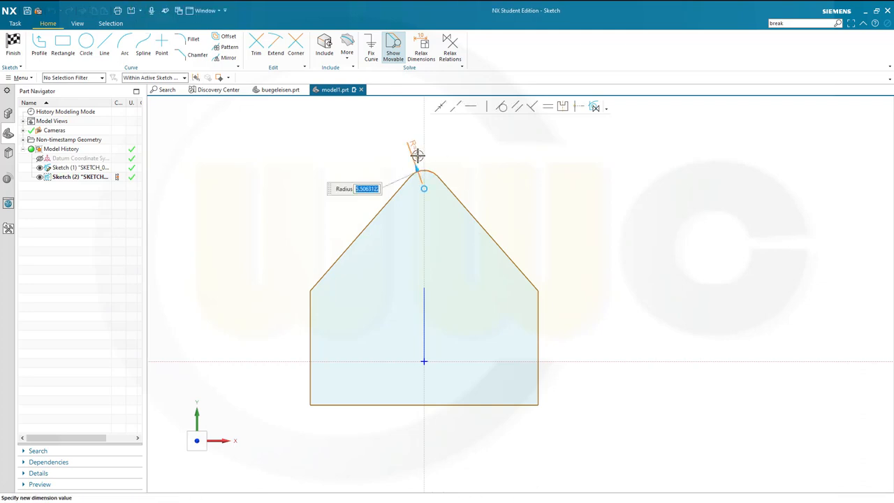
{"action": "type", "text": "51.000000"}
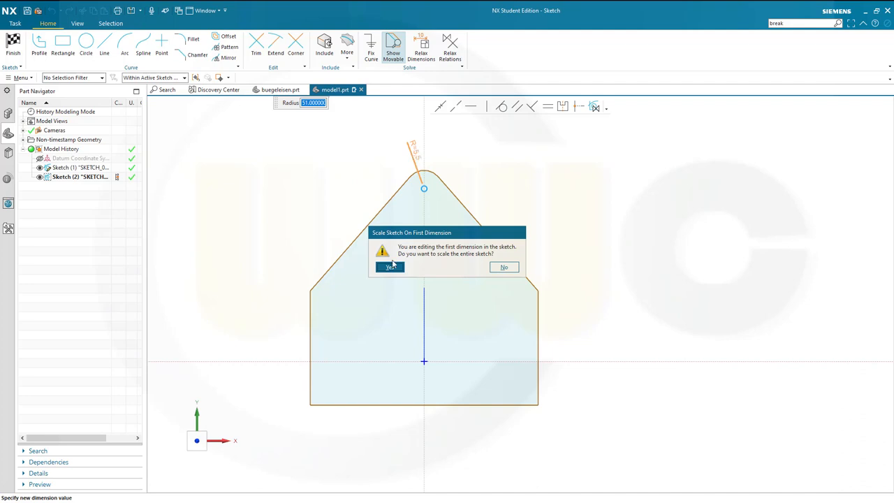
{"action": "left_click", "coordinate": [388, 267]}
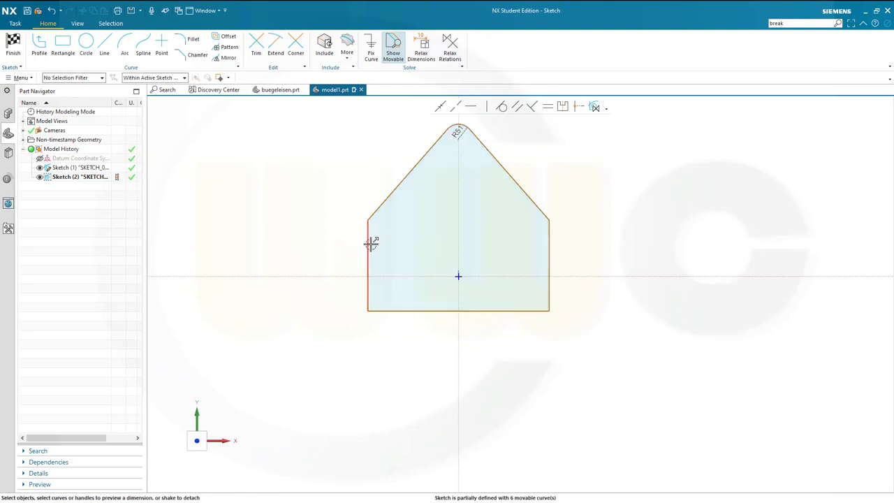
{"action": "left_click", "coordinate": [547, 265]}
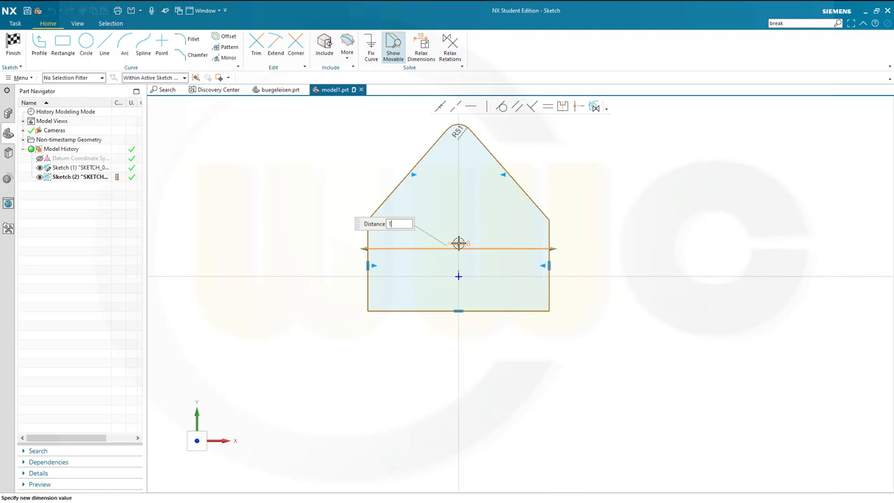
{"action": "type", "text": "180"}
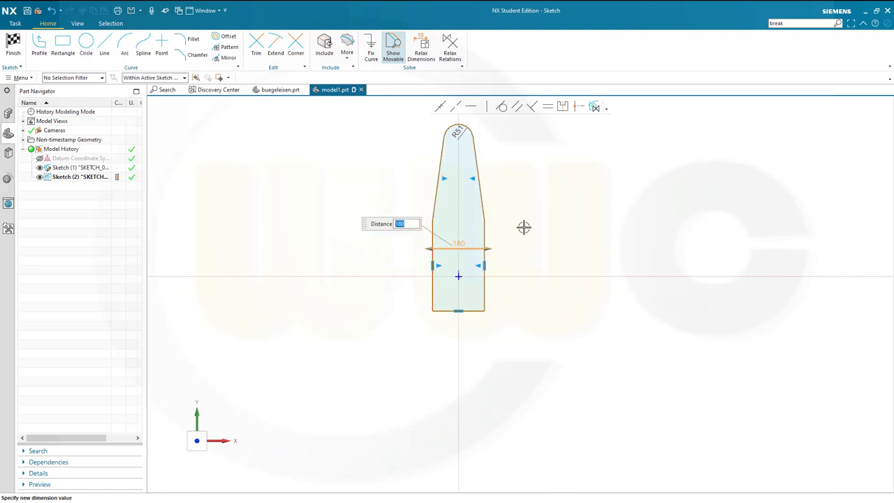
{"action": "mouse_move", "coordinate": [392, 254]}
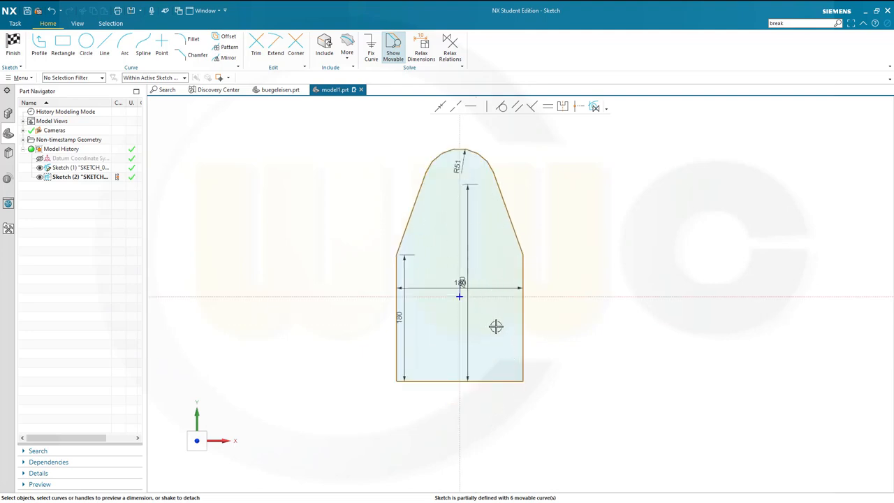
{"action": "mouse_move", "coordinate": [486, 372]}
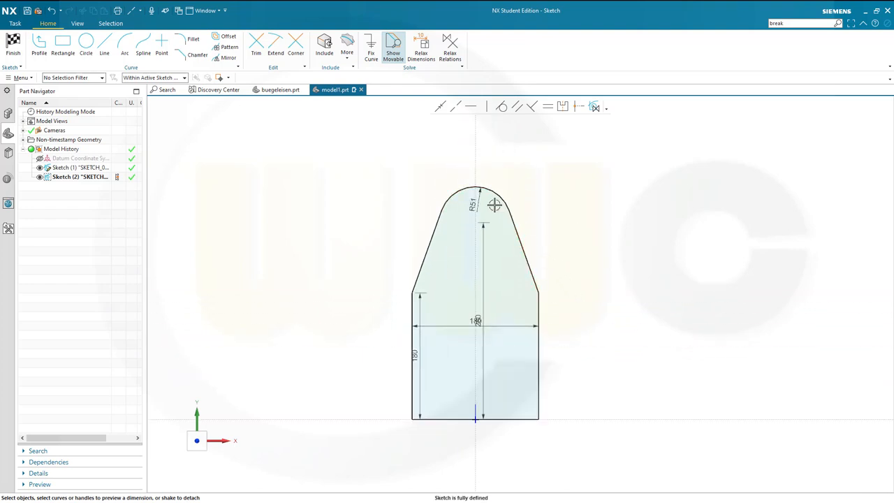
{"action": "mouse_move", "coordinate": [502, 210]}
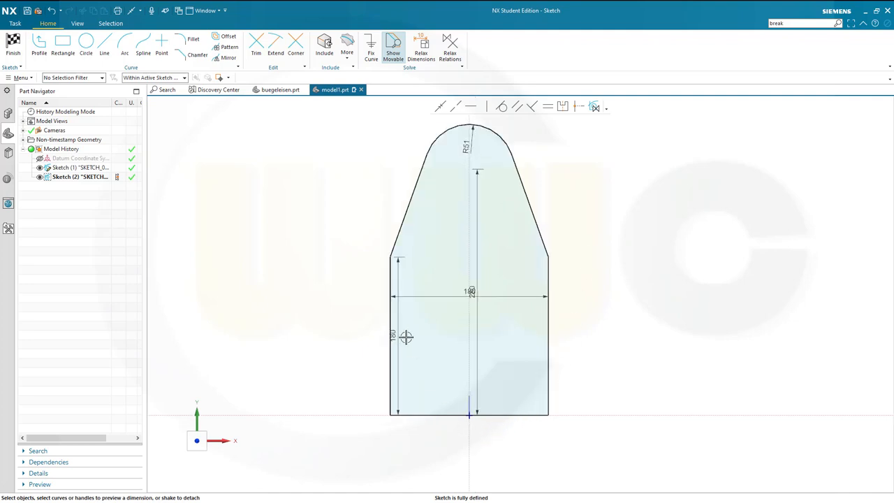
{"action": "mouse_move", "coordinate": [611, 293]}
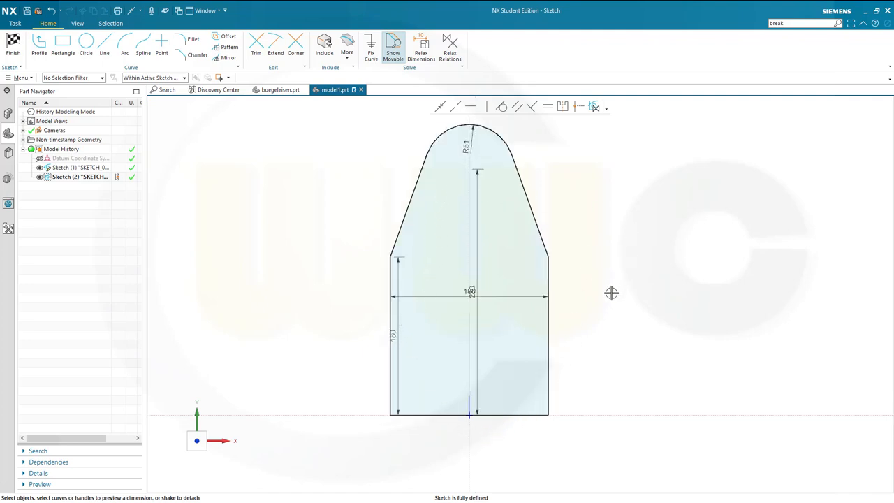
{"action": "mouse_move", "coordinate": [453, 407]}
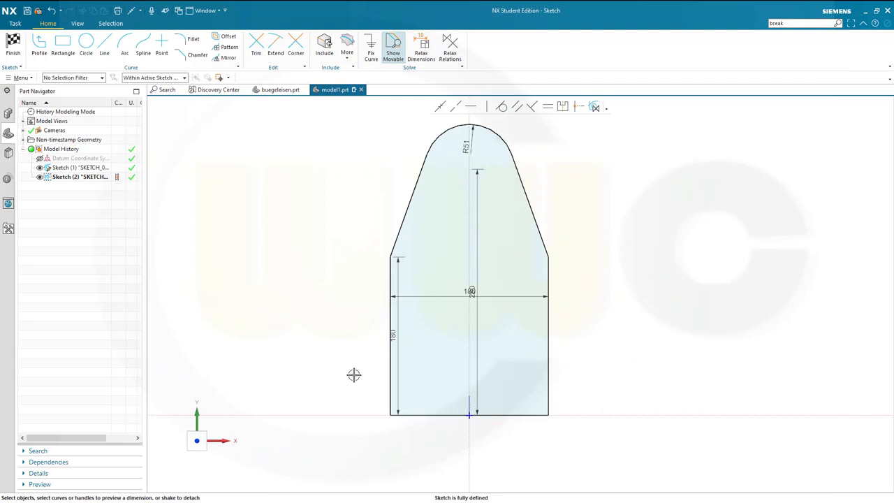
{"action": "mouse_move", "coordinate": [346, 369]}
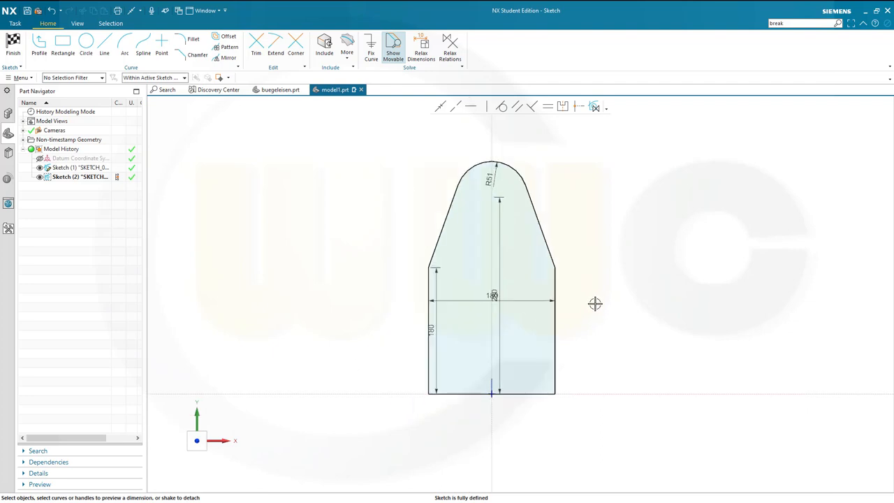
{"action": "mouse_move", "coordinate": [272, 218]}
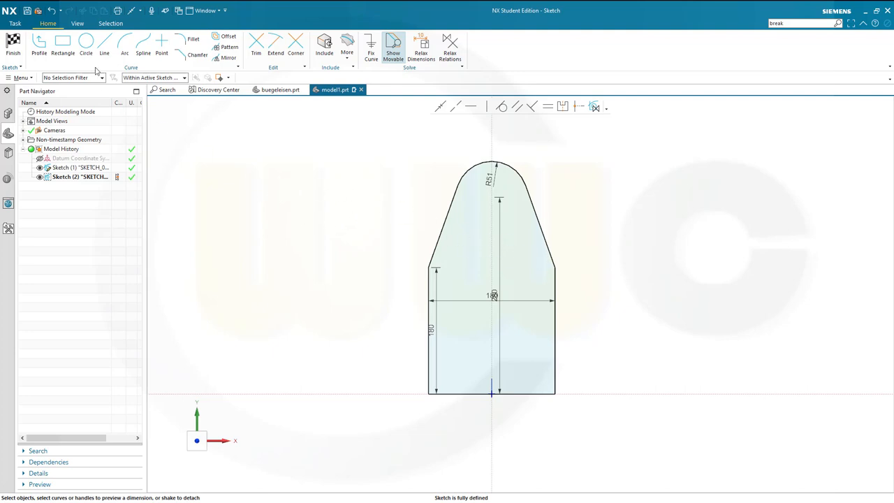
Add the remaining Rapid Dimensions so the top outline becomes fully defined.
{"action": "left_click", "coordinate": [103, 45]}
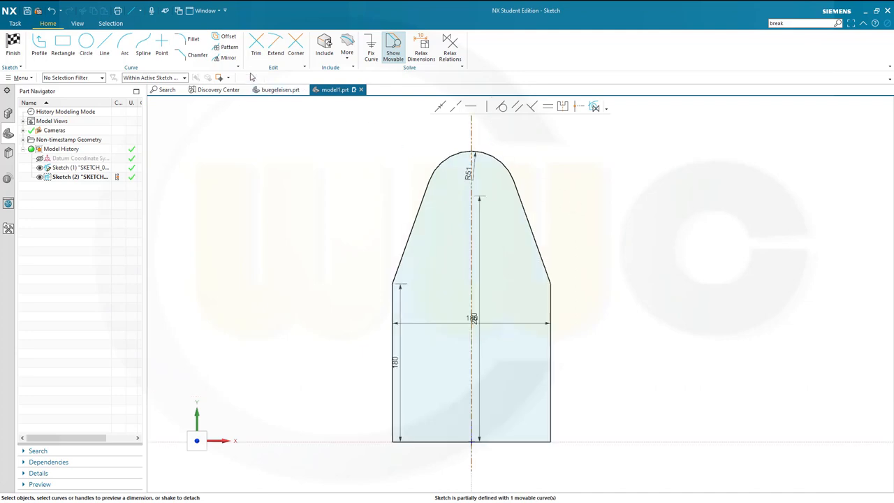
Remove the left-half curves, keeping the right half with its 280 height beside the centre line.
{"action": "left_click", "coordinate": [255, 48]}
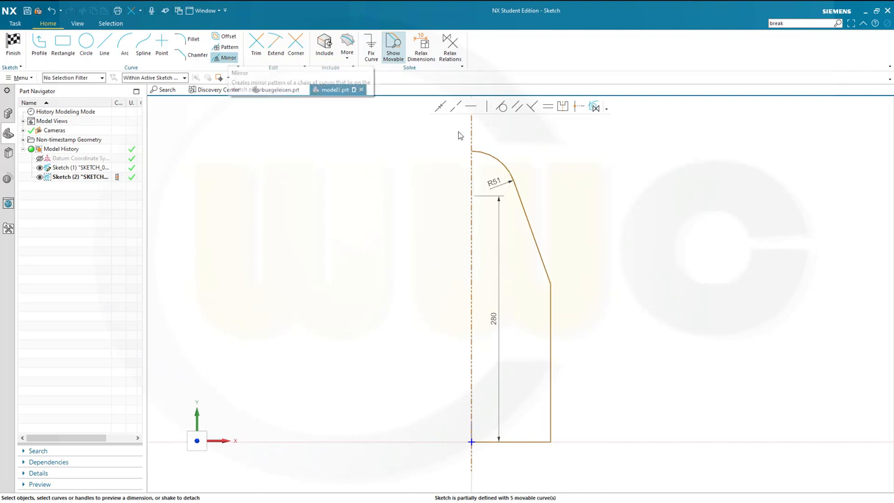
{"action": "left_click", "coordinate": [226, 57]}
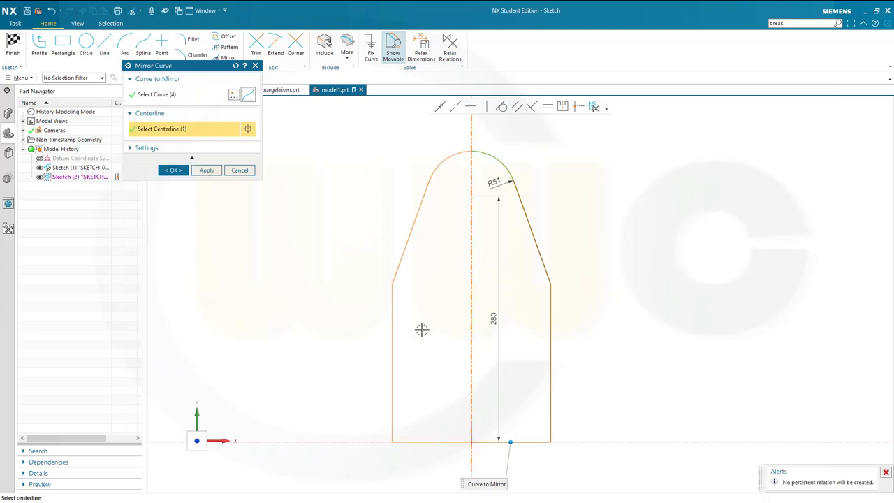
{"action": "mouse_move", "coordinate": [763, 475]}
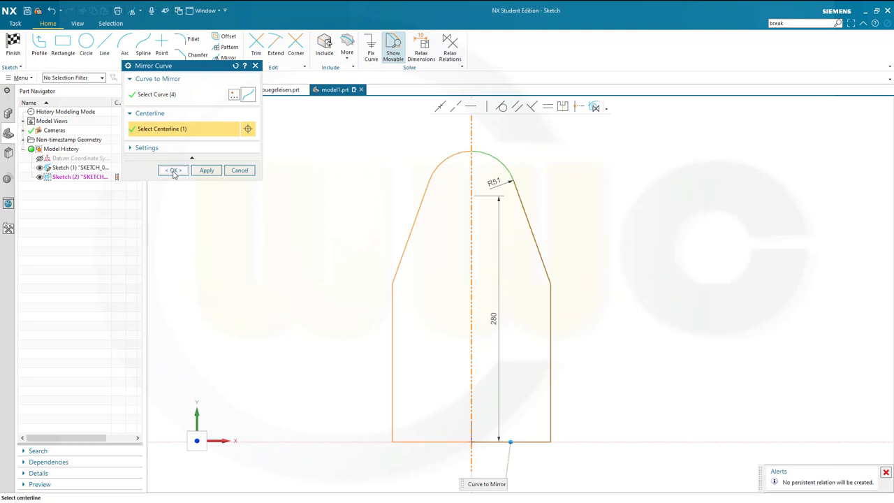
Mirror the right-half curves across the dashed centerline to restore the full closed outline.
{"action": "left_click", "coordinate": [173, 171]}
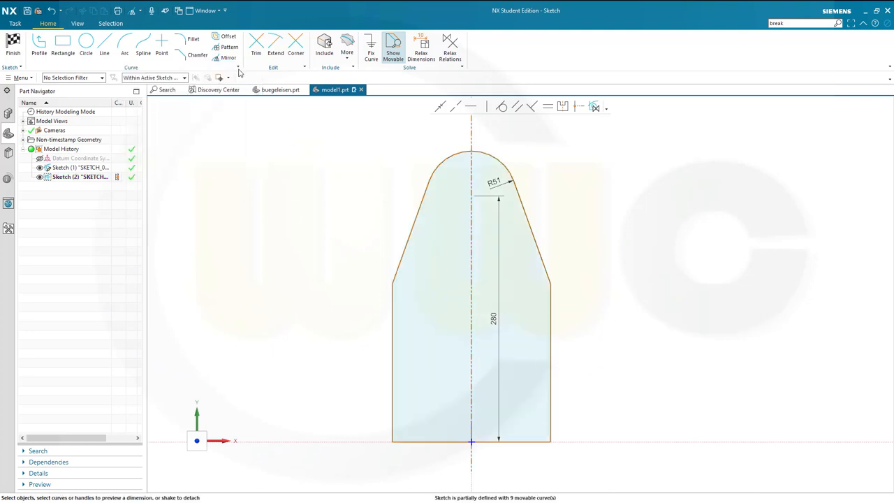
{"action": "left_click", "coordinate": [257, 43]}
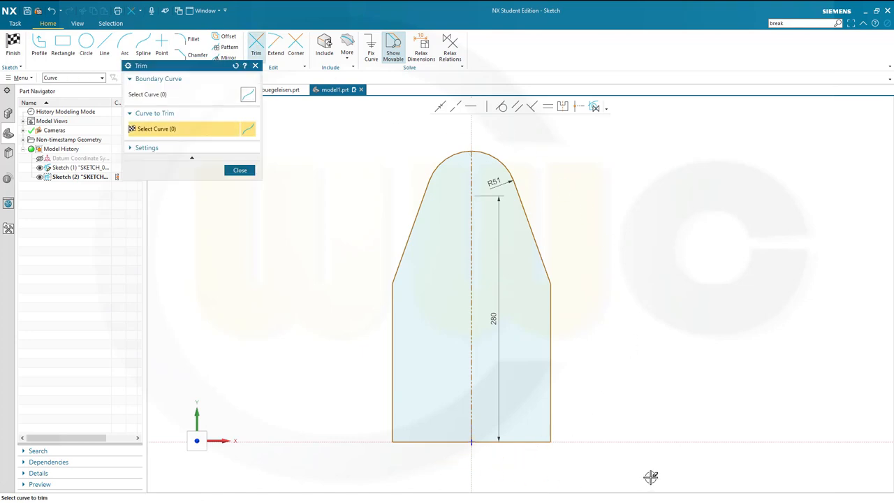
Close the Trim tool, leaving the mirrored top outline intact.
{"action": "left_click", "coordinate": [240, 171]}
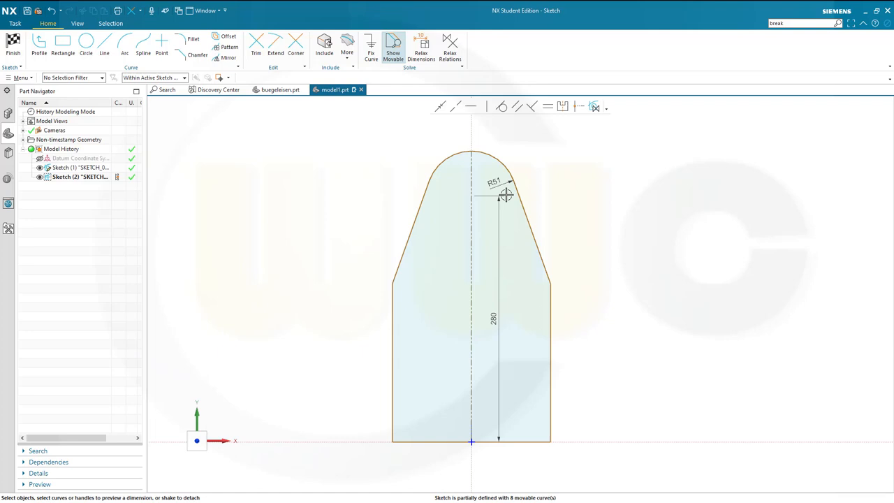
{"action": "mouse_move", "coordinate": [319, 299]}
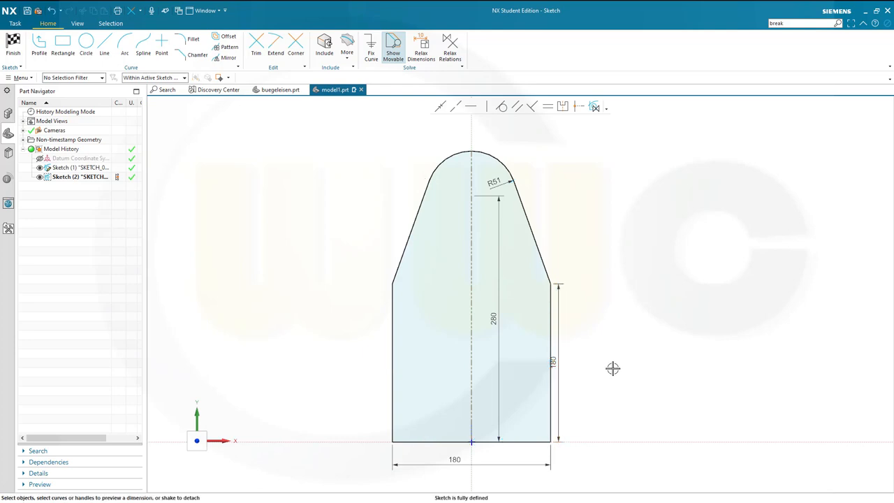
{"action": "mouse_move", "coordinate": [602, 272]}
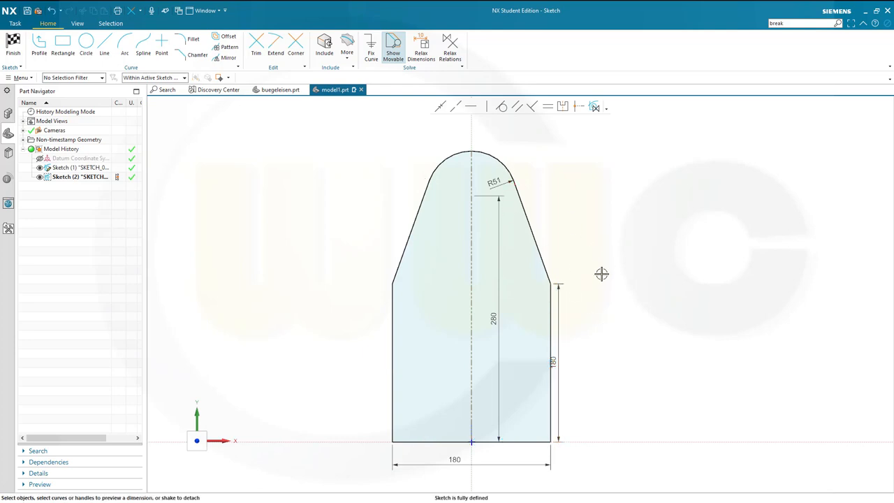
{"action": "mouse_move", "coordinate": [598, 285]}
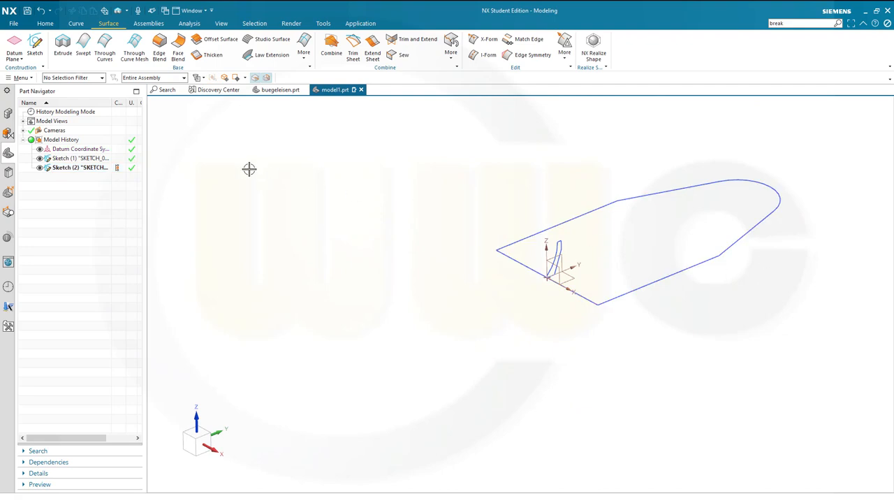
{"action": "mouse_move", "coordinate": [96, 70]}
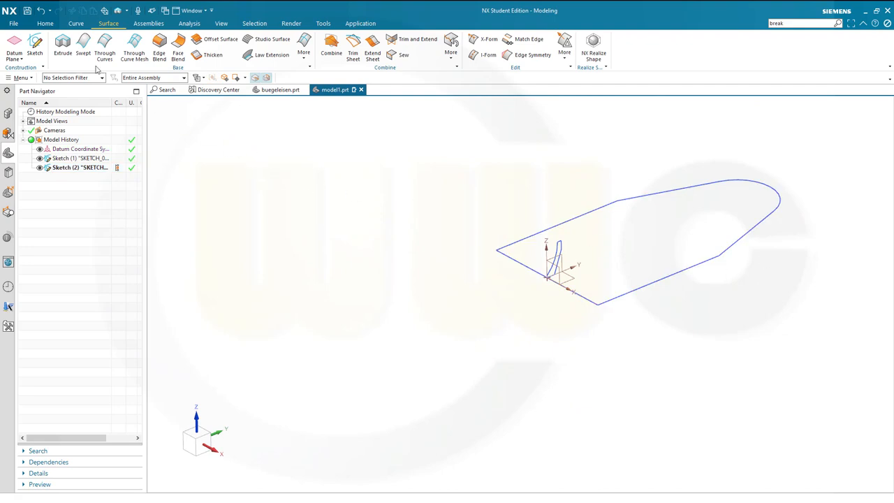
Sweep the small profile along the closed outline to form a wall around the iron shape.
{"action": "left_click", "coordinate": [76, 23]}
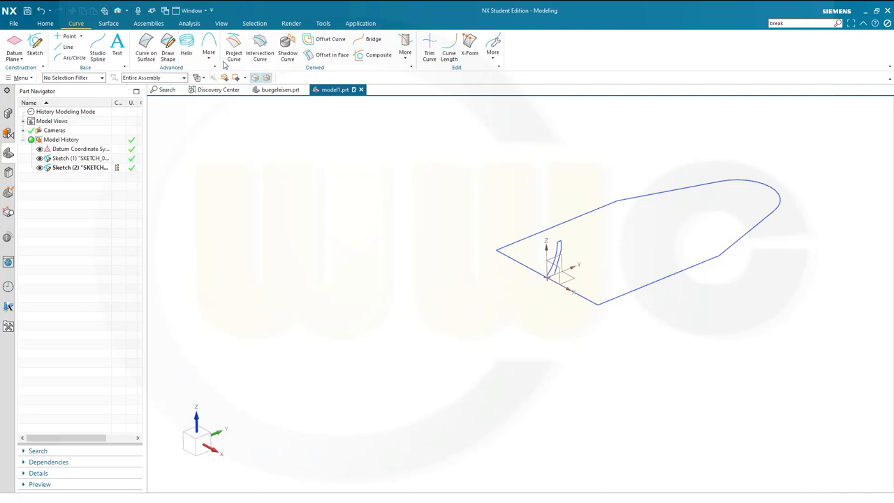
{"action": "left_click", "coordinate": [109, 22]}
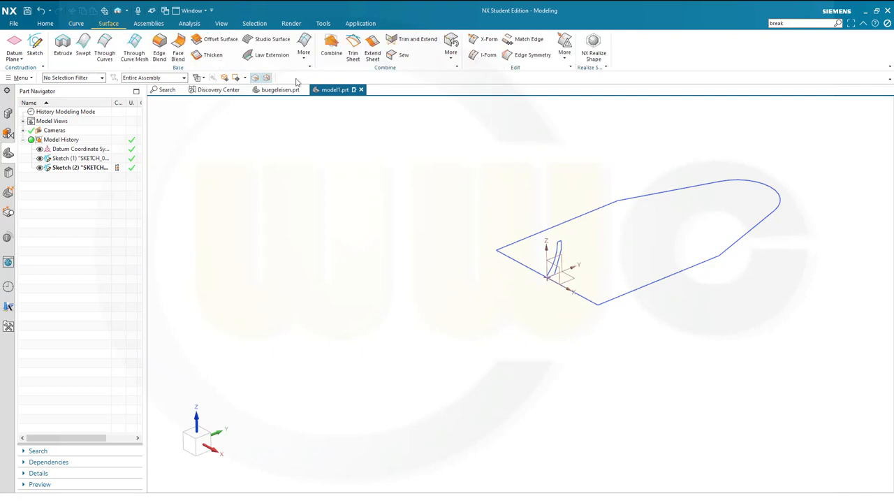
{"action": "left_click", "coordinate": [303, 45]}
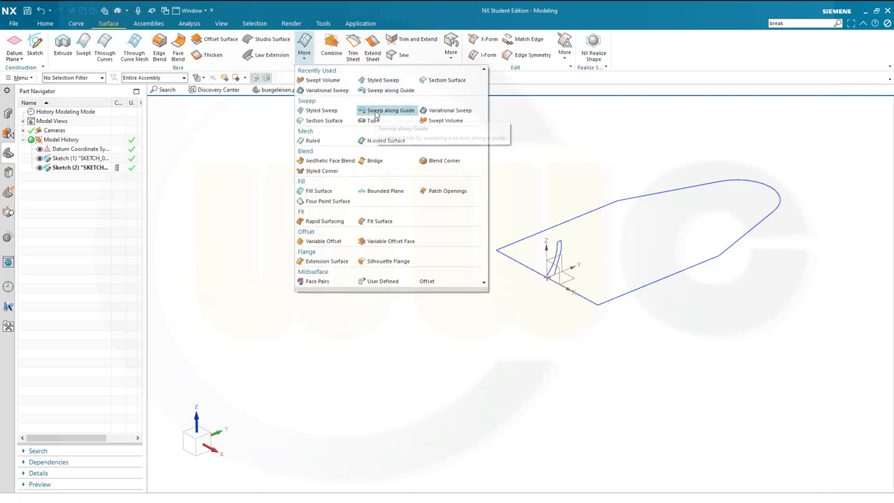
{"action": "left_click", "coordinate": [390, 109]}
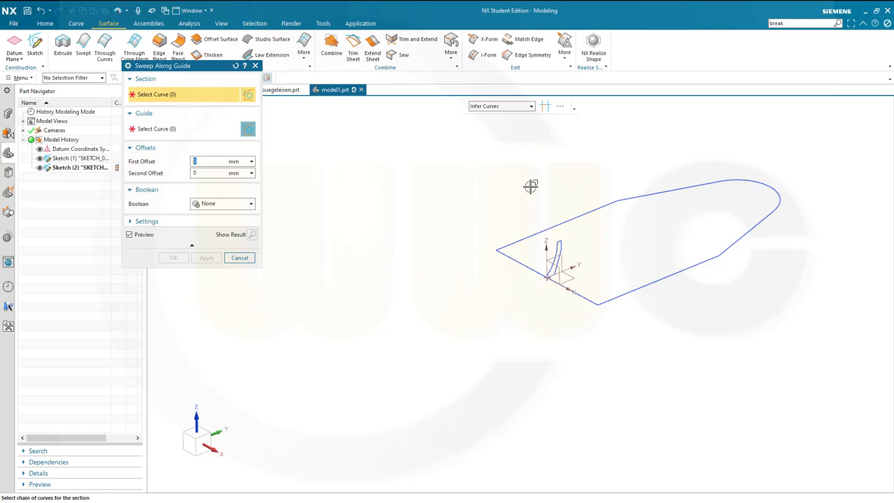
{"action": "left_click", "coordinate": [551, 266]}
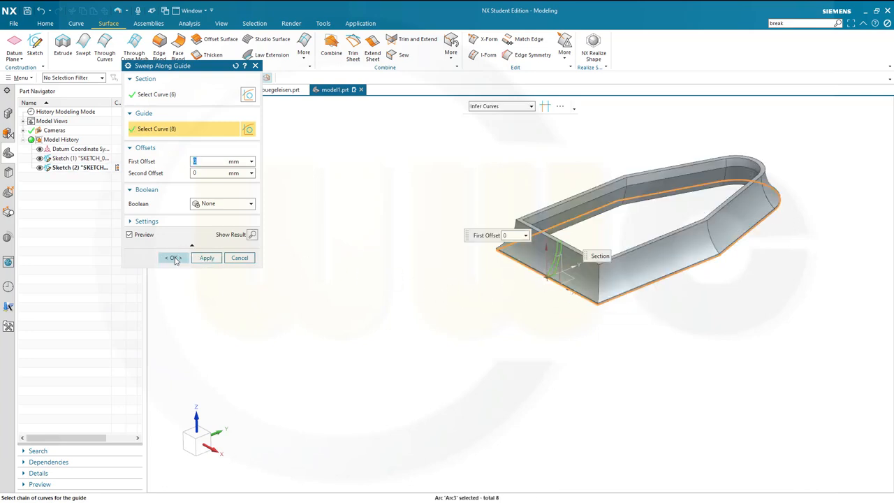
{"action": "left_click", "coordinate": [173, 257]}
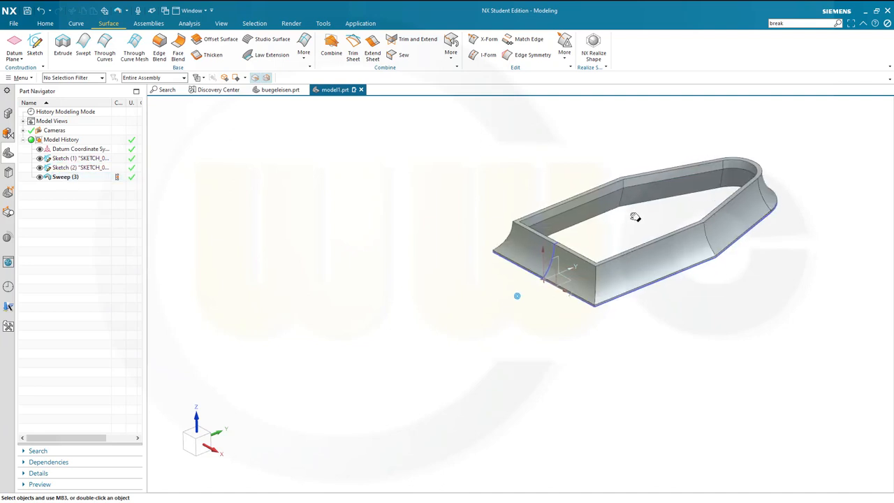
Orbit the model to inspect the swept wall from above and edge-on.
{"action": "left_click_drag", "start_coordinate": [635, 216], "coordinate": [539, 273]}
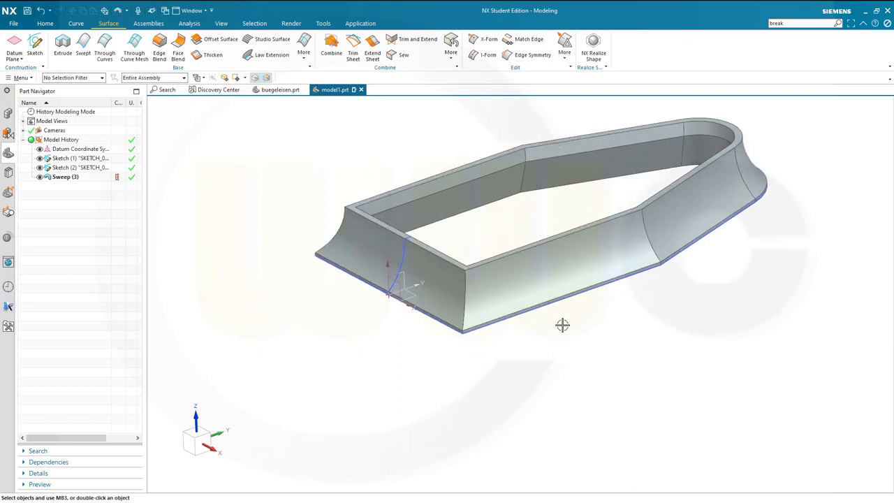
{"action": "left_click_drag", "start_coordinate": [563, 324], "coordinate": [541, 352]}
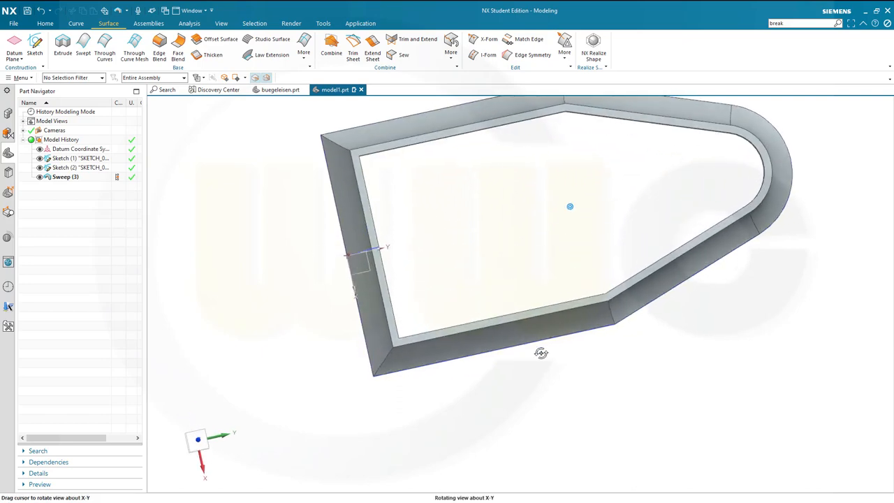
{"action": "left_click_drag", "start_coordinate": [542, 351], "coordinate": [564, 283]}
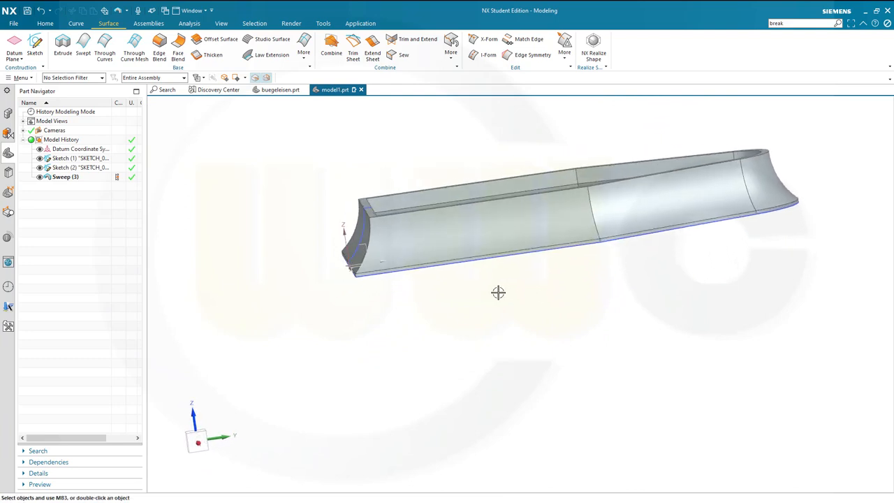
{"action": "left_click", "coordinate": [61, 45]}
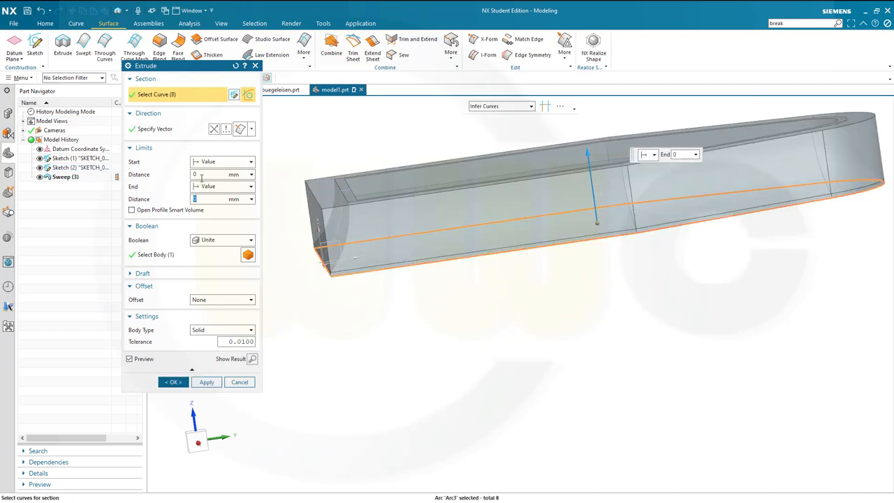
Extrude the outline 40 mm with a single-sided -22 offset, united with the swept wall.
{"action": "type", "text": "4"}
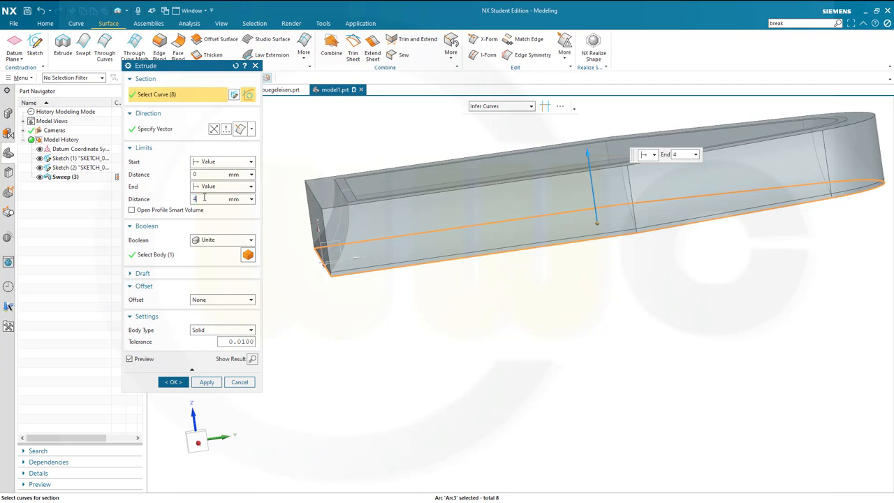
{"action": "type", "text": "40"}
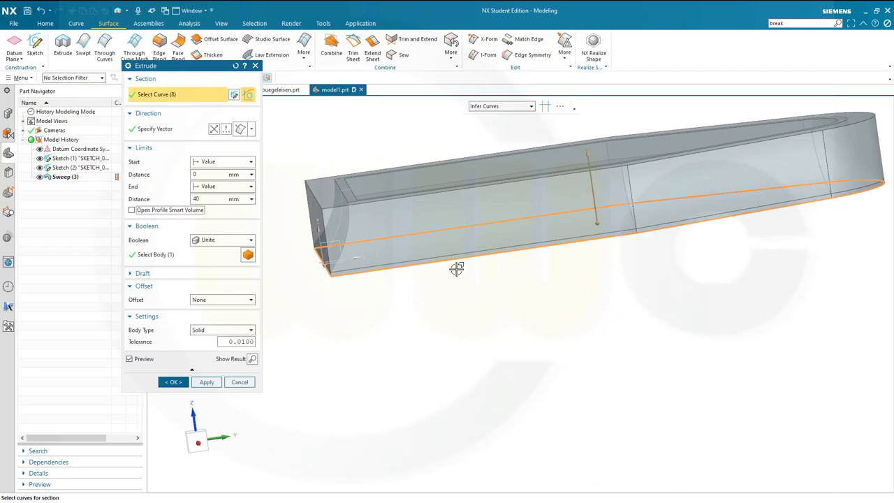
{"action": "mouse_move", "coordinate": [491, 253]}
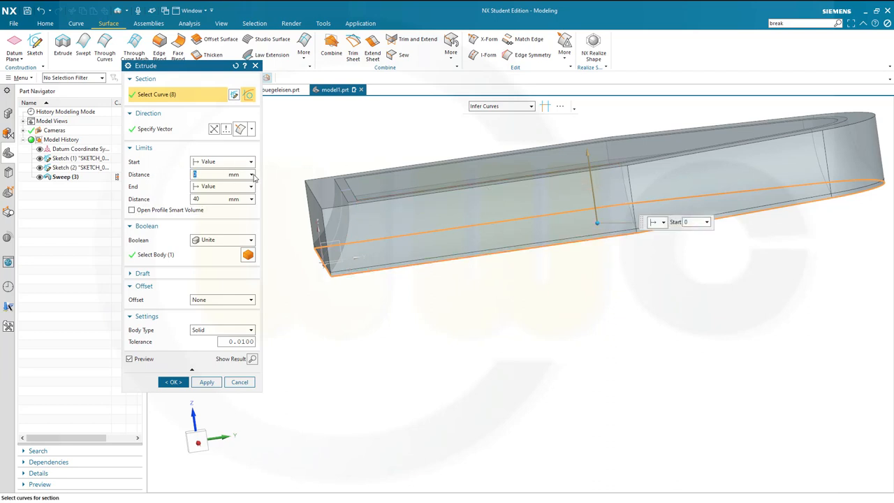
{"action": "type", "text": "29"}
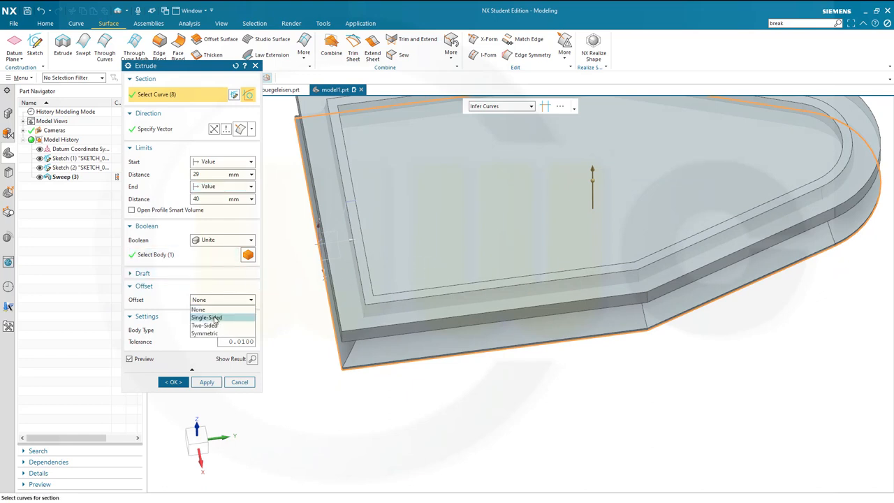
{"action": "left_click", "coordinate": [207, 317]}
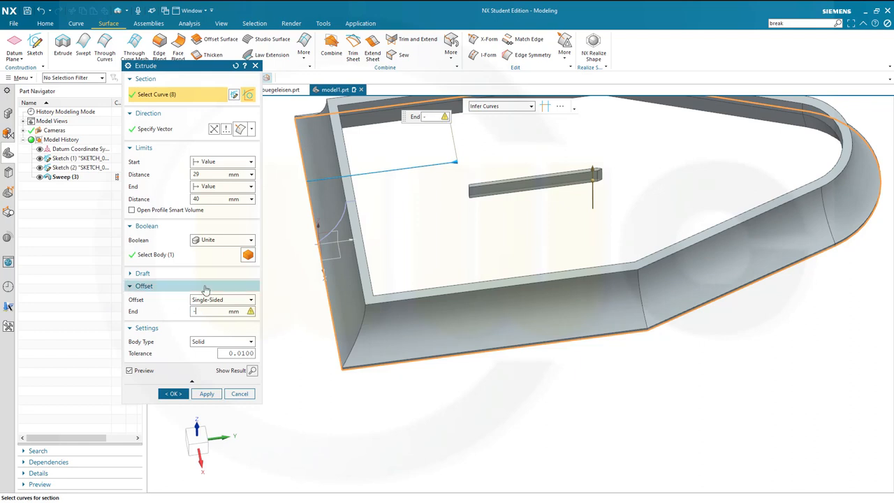
{"action": "type", "text": "-22"}
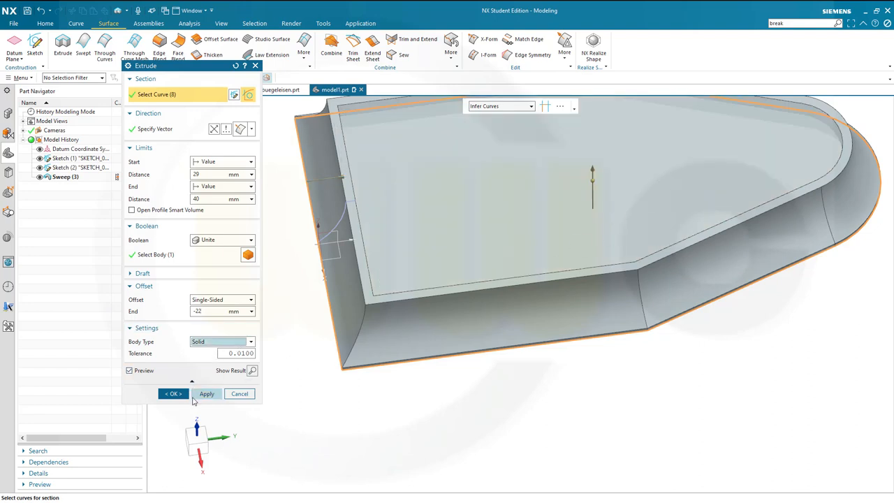
{"action": "left_click", "coordinate": [173, 394]}
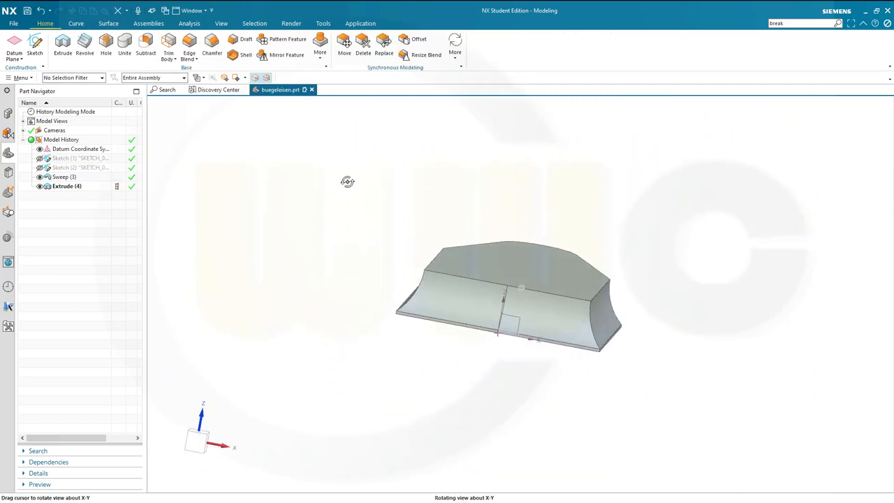
Create a reference point at Y 100 on the top face.
{"action": "left_click_drag", "start_coordinate": [346, 182], "coordinate": [312, 165]}
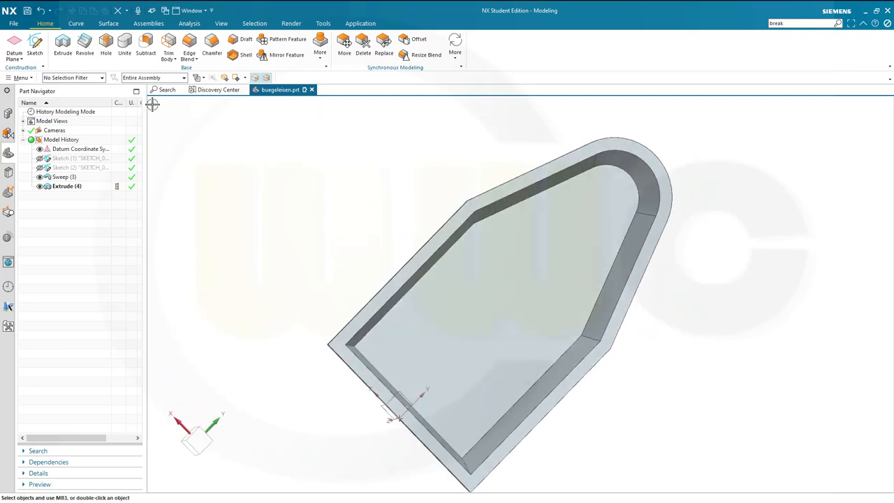
{"action": "left_click", "coordinate": [76, 23]}
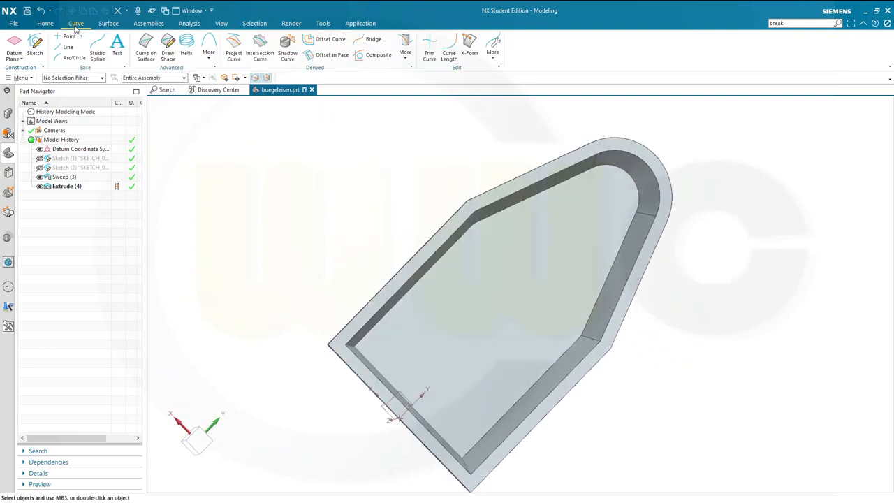
{"action": "left_click", "coordinate": [70, 36]}
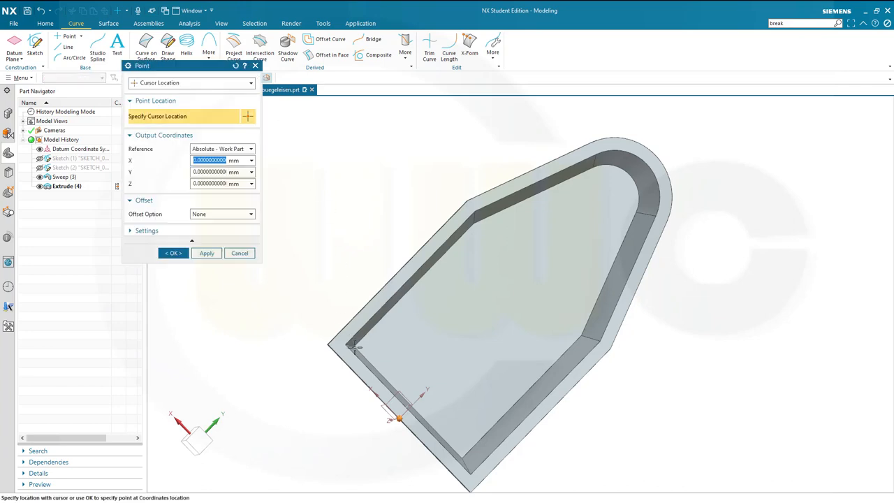
{"action": "mouse_move", "coordinate": [193, 170]}
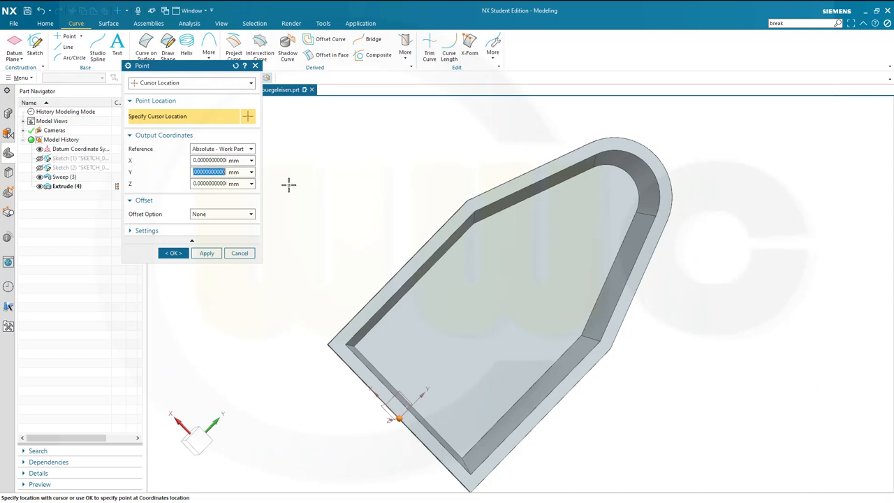
{"action": "type", "text": "100"}
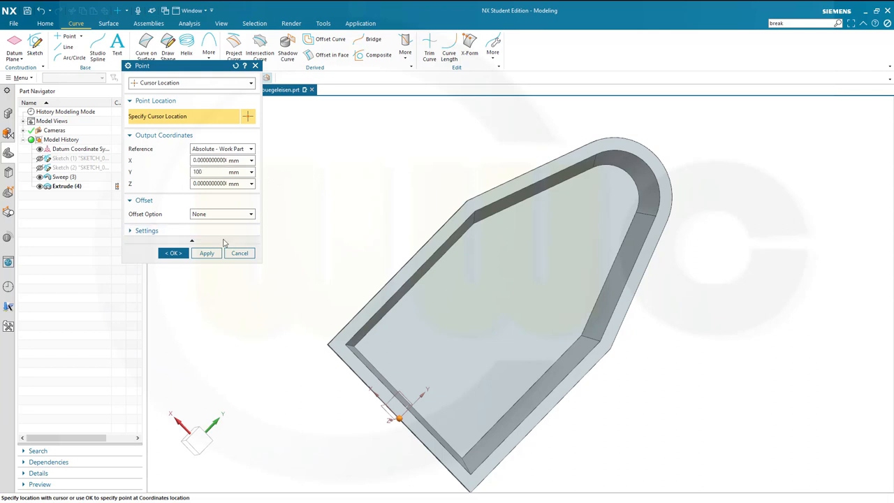
{"action": "left_click", "coordinate": [173, 252]}
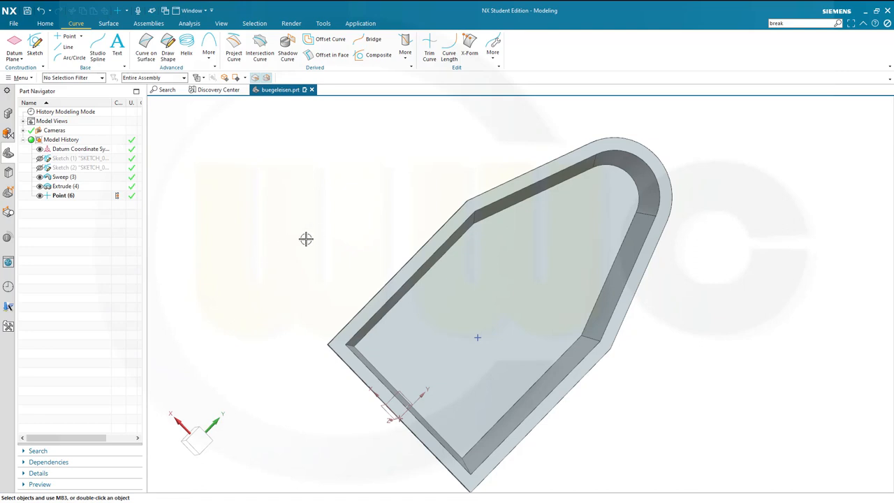
{"action": "mouse_move", "coordinate": [321, 204]}
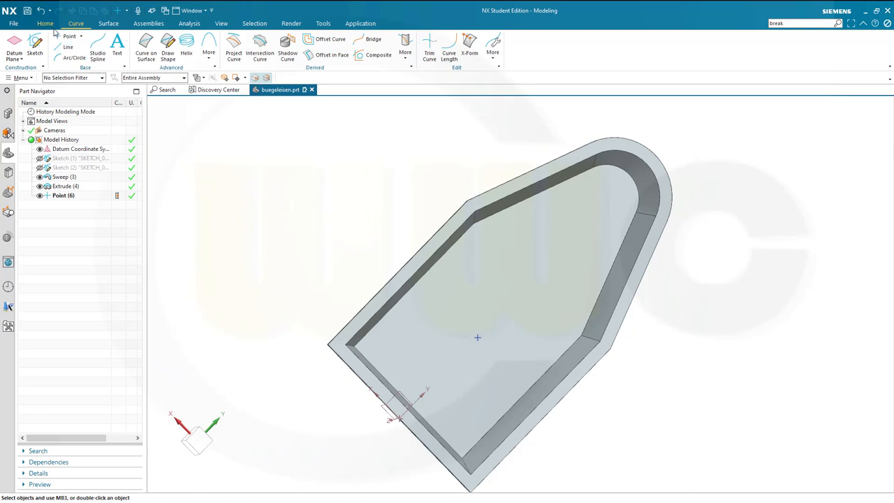
{"action": "left_click", "coordinate": [45, 22]}
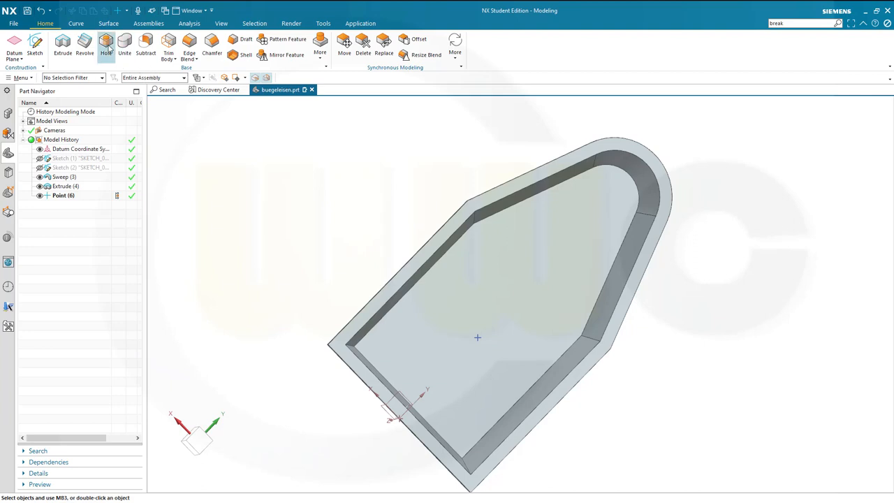
Drill a 6 mm hole at the reference point, checking its direction.
{"action": "left_click", "coordinate": [106, 44]}
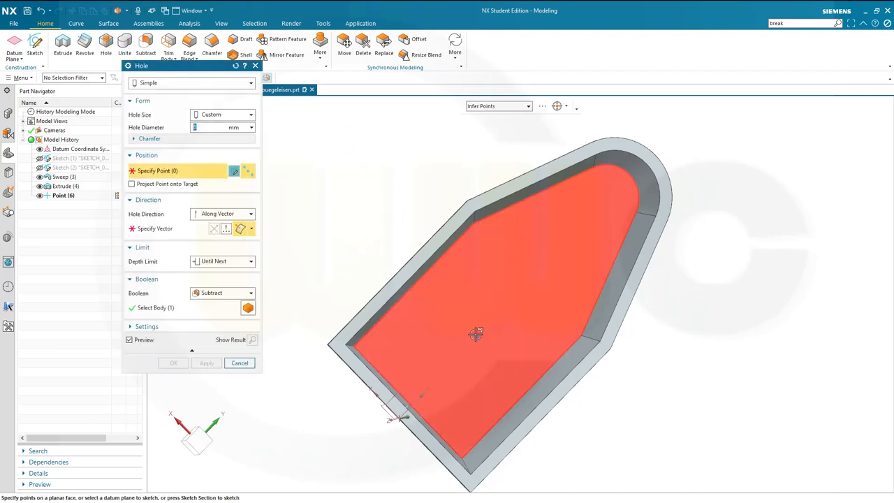
{"action": "mouse_move", "coordinate": [477, 342]}
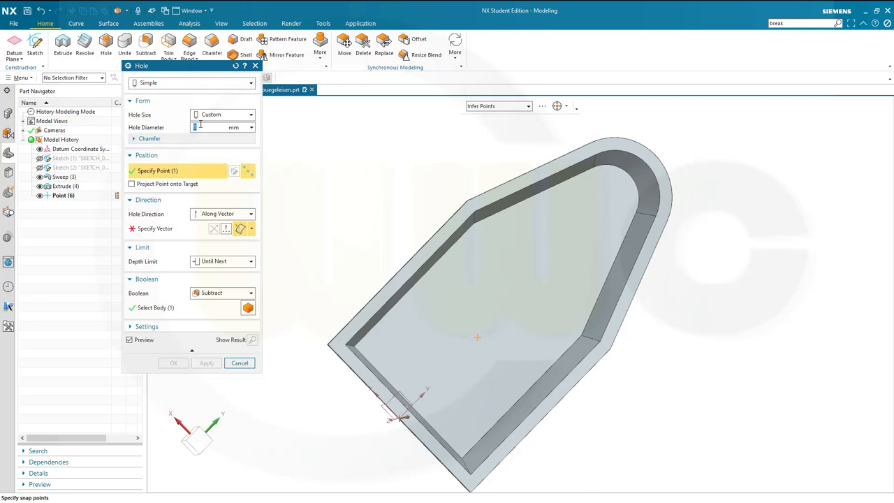
{"action": "left_click", "coordinate": [220, 127]}
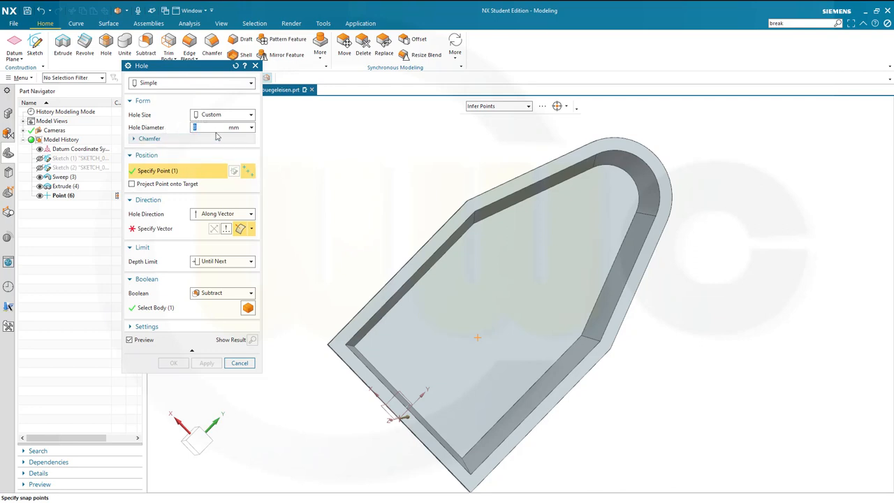
{"action": "type", "text": "6"}
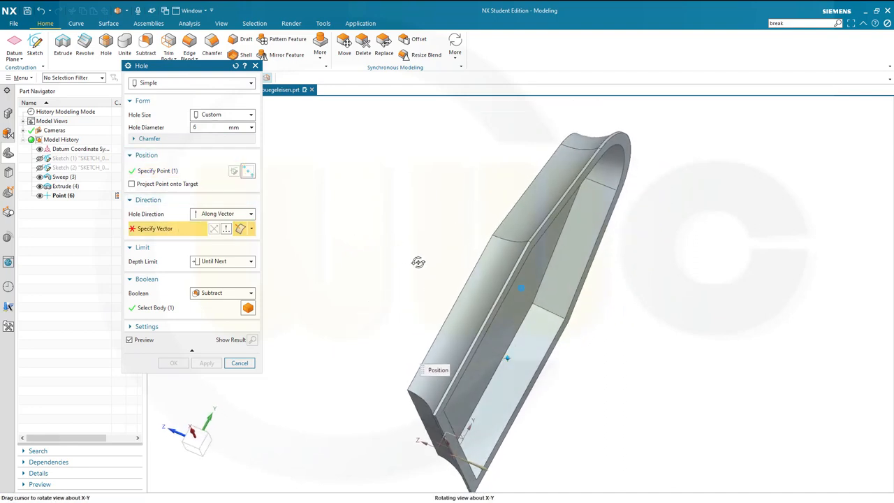
{"action": "left_click_drag", "start_coordinate": [417, 263], "coordinate": [388, 233]}
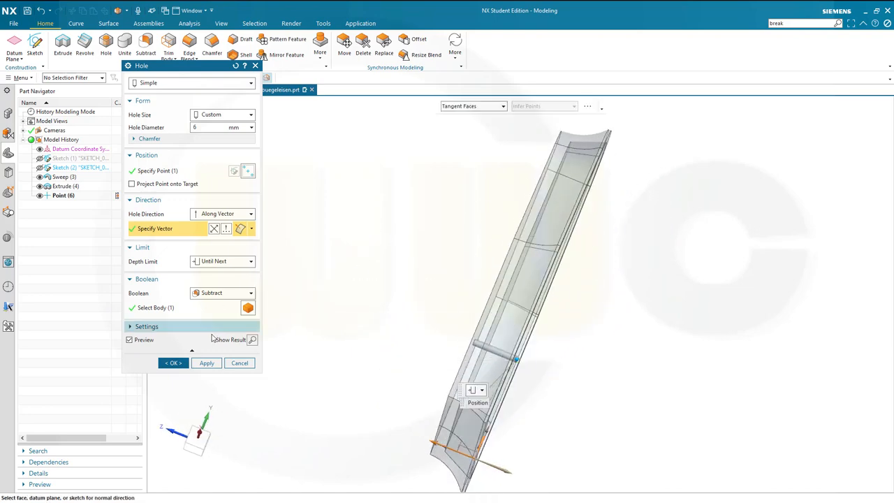
{"action": "left_click", "coordinate": [173, 363]}
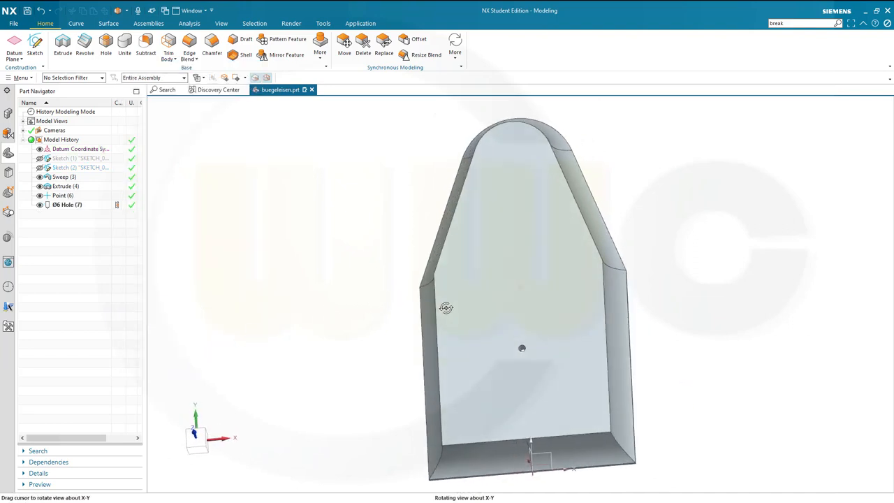
{"action": "left_click_drag", "start_coordinate": [447, 309], "coordinate": [271, 229]}
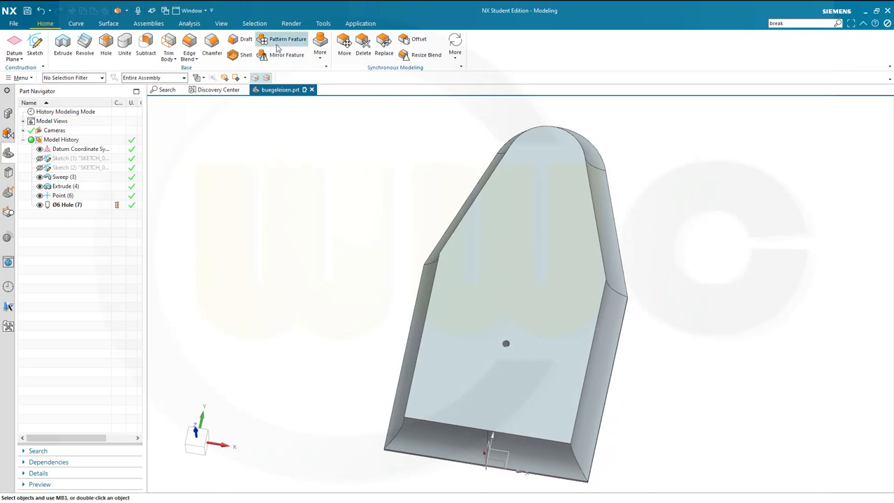
{"action": "mouse_move", "coordinate": [282, 39]}
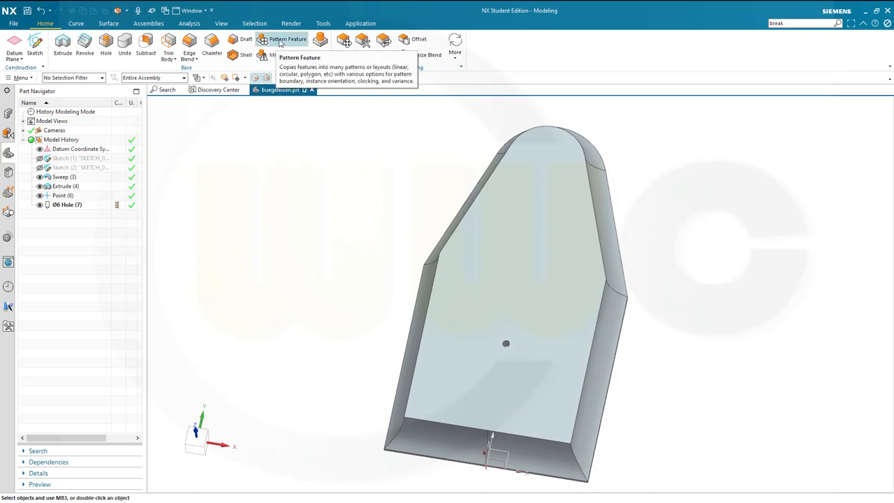
Pattern the hole feature as a spiral and set the spiral plane's normal direction.
{"action": "left_click", "coordinate": [288, 39]}
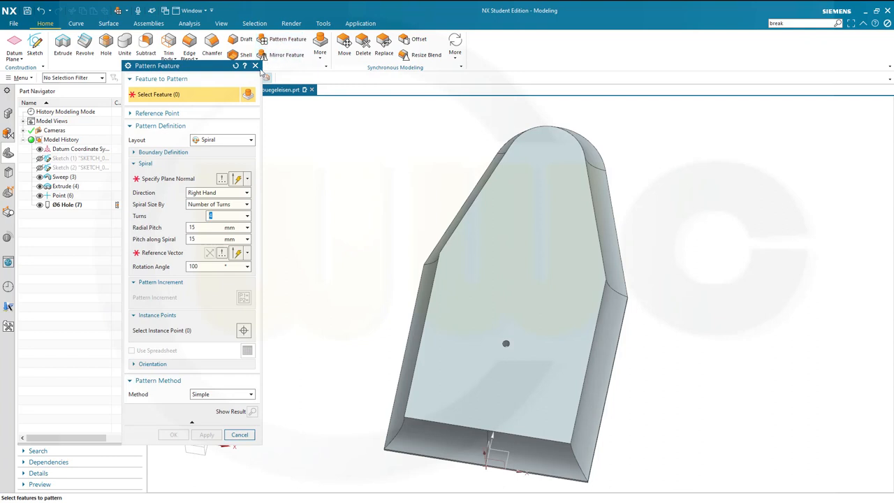
{"action": "mouse_move", "coordinate": [221, 147]}
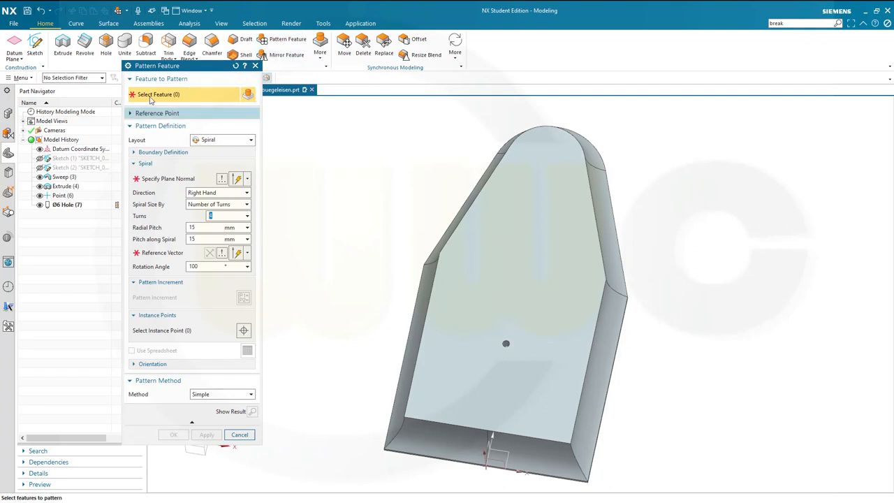
{"action": "left_click", "coordinate": [506, 343]}
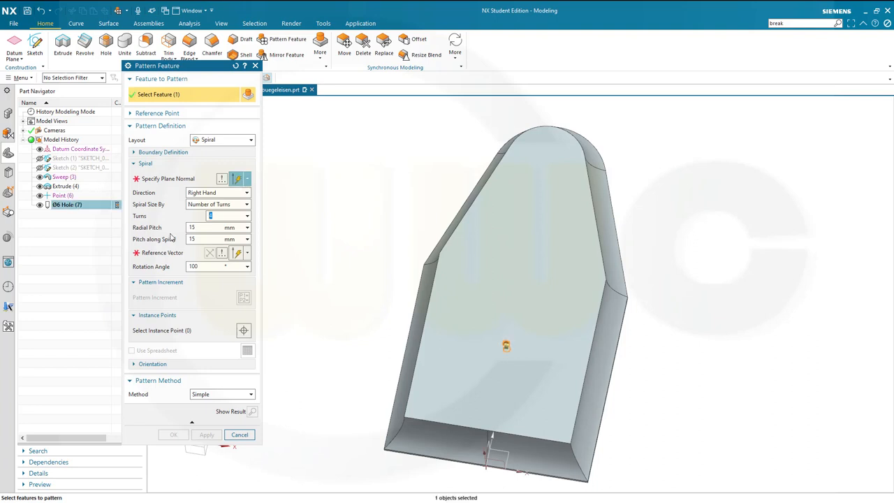
{"action": "left_click", "coordinate": [168, 179]}
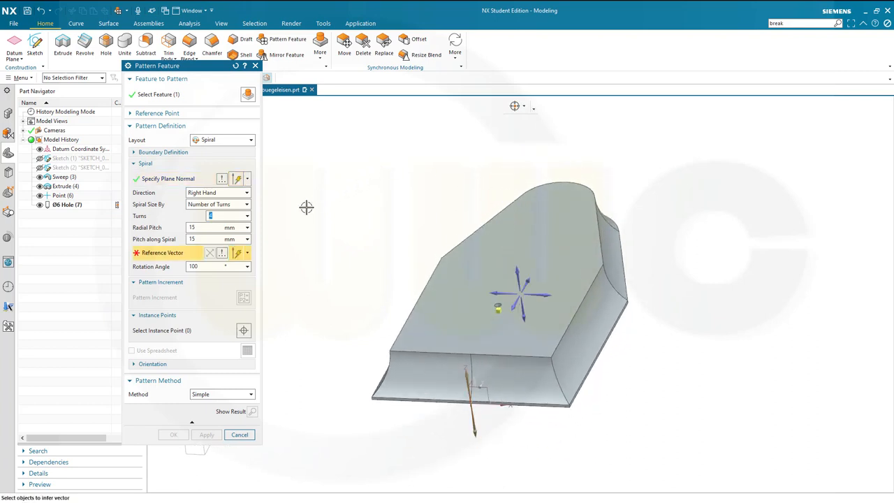
{"action": "mouse_move", "coordinate": [517, 268]}
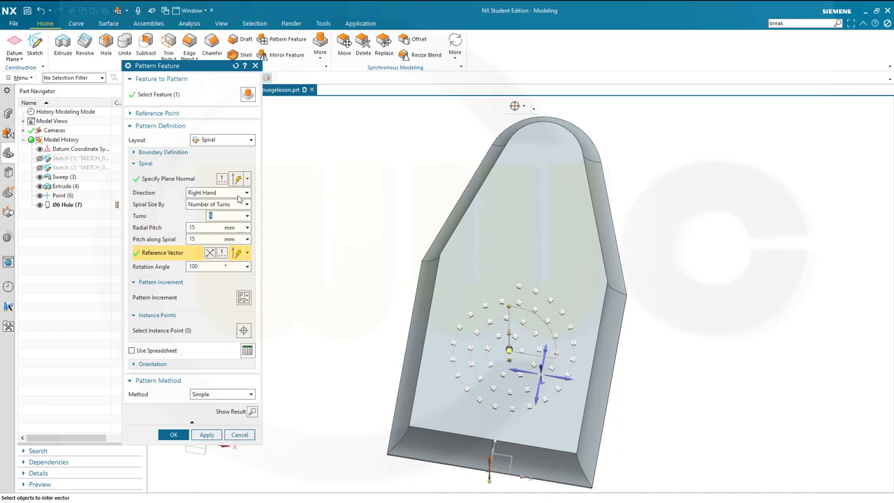
Make the spiral left-handed with a 10 mm pitch and create the hole pattern.
{"action": "left_click", "coordinate": [216, 192]}
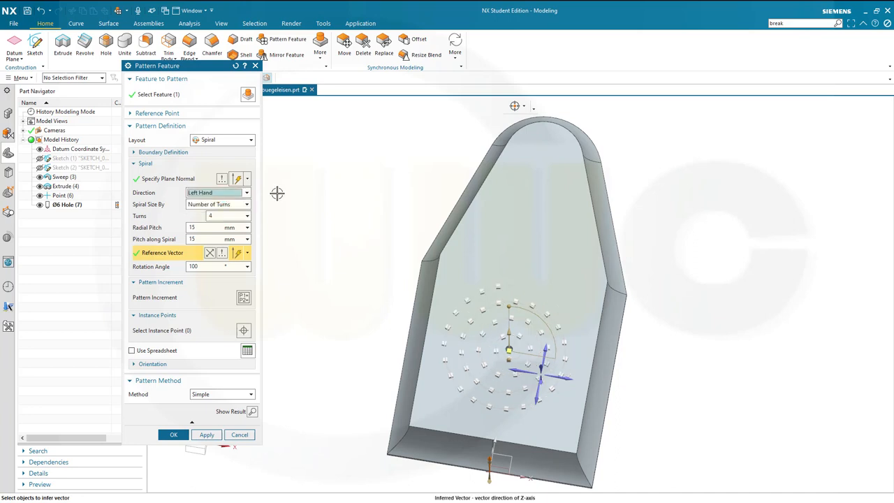
{"action": "mouse_move", "coordinate": [393, 274]}
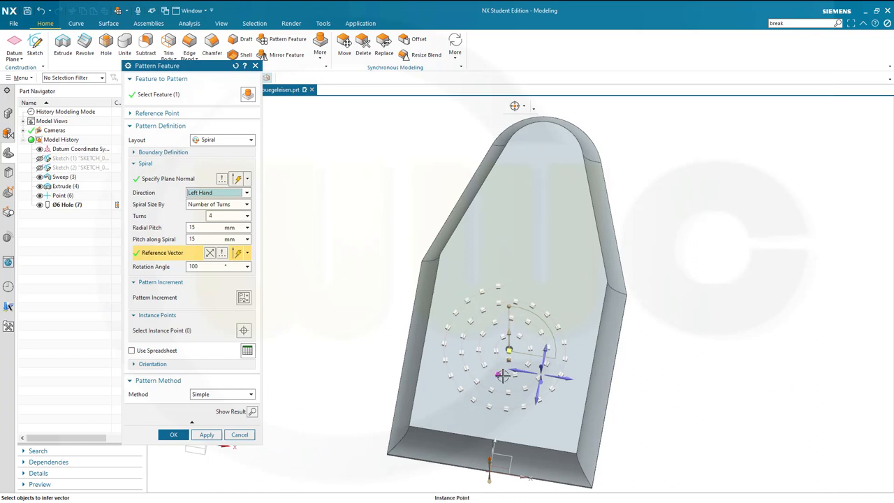
{"action": "mouse_move", "coordinate": [468, 370]}
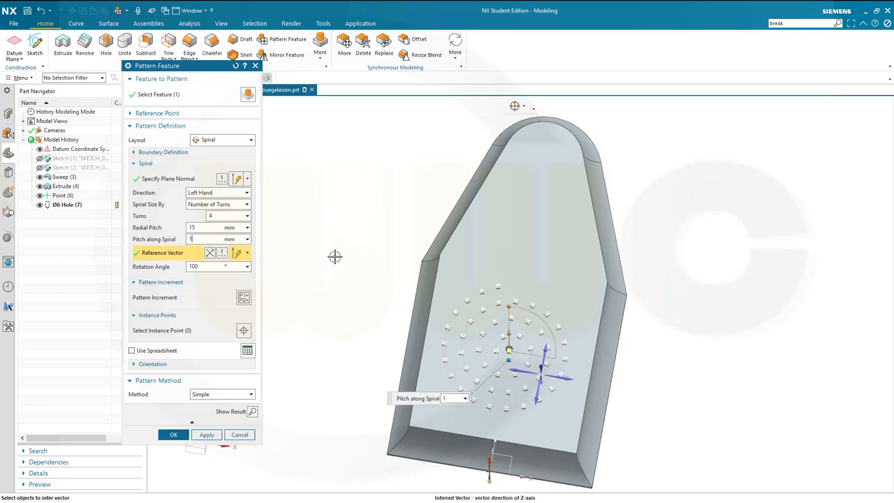
{"action": "type", "text": "10"}
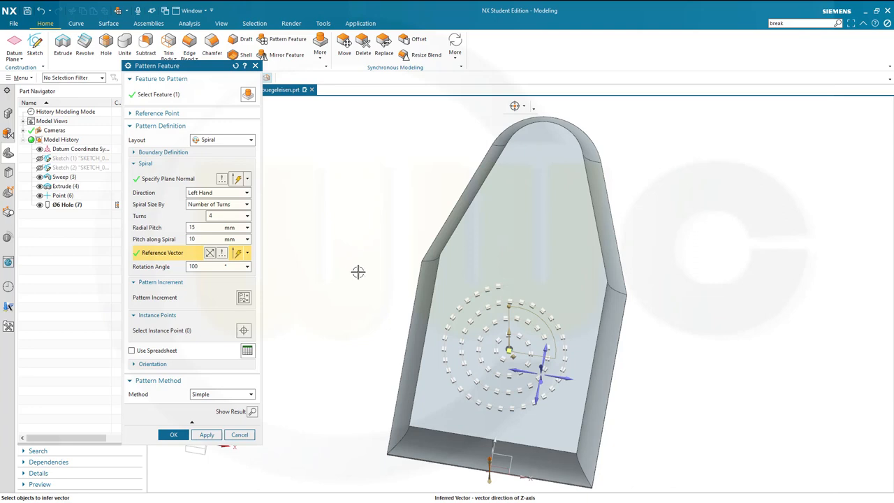
{"action": "mouse_move", "coordinate": [296, 309]}
{"action": "type", "text": "80"}
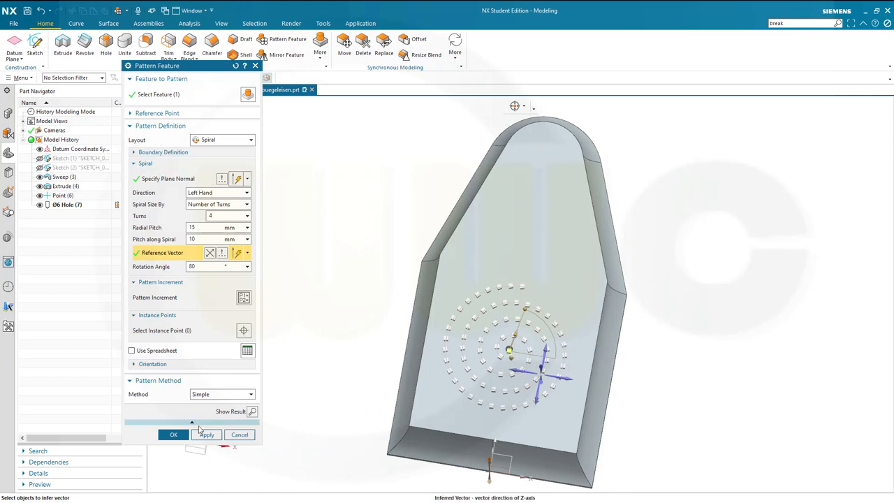
{"action": "left_click", "coordinate": [173, 434]}
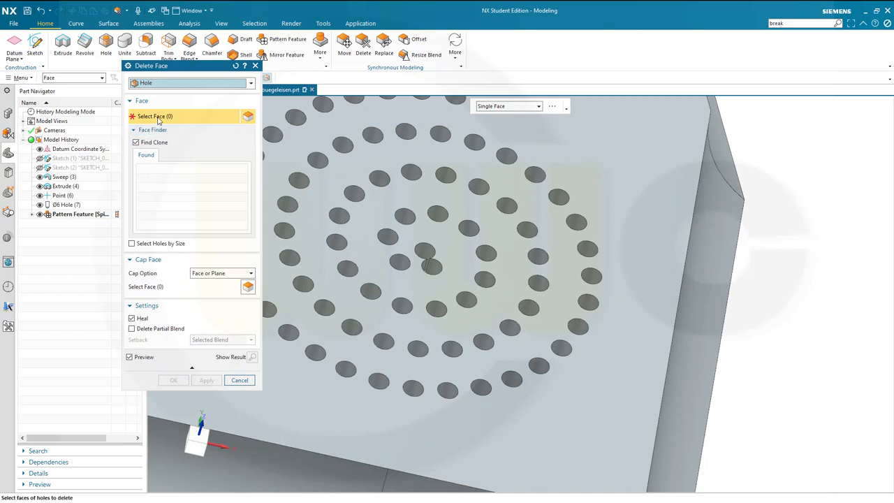
{"action": "mouse_move", "coordinate": [324, 283]}
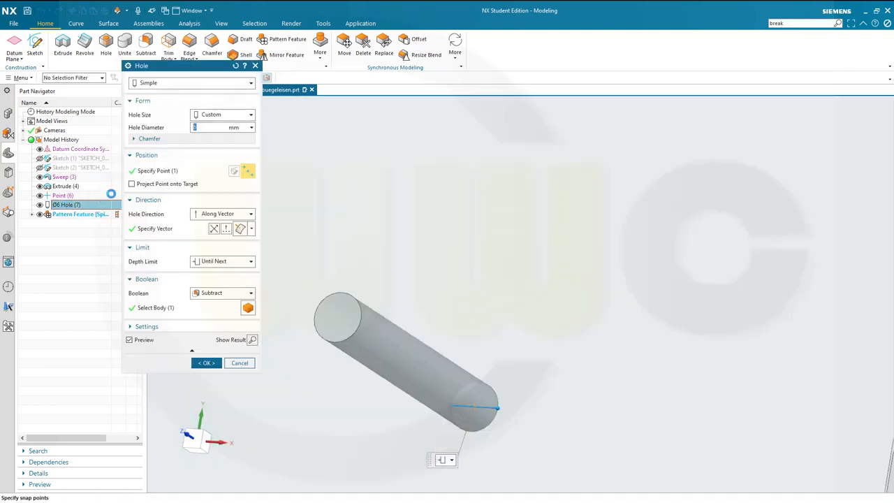
Check the original hole's placement point and close its settings.
{"action": "left_click", "coordinate": [156, 170]}
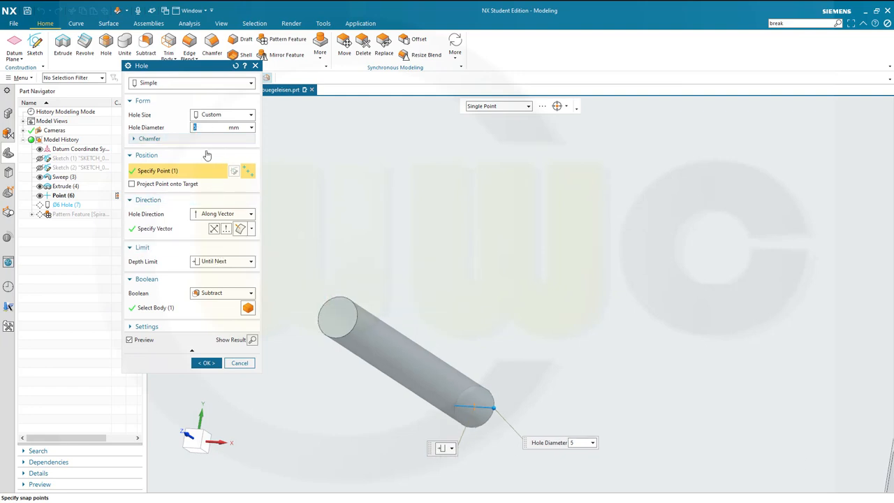
{"action": "left_click", "coordinate": [205, 363]}
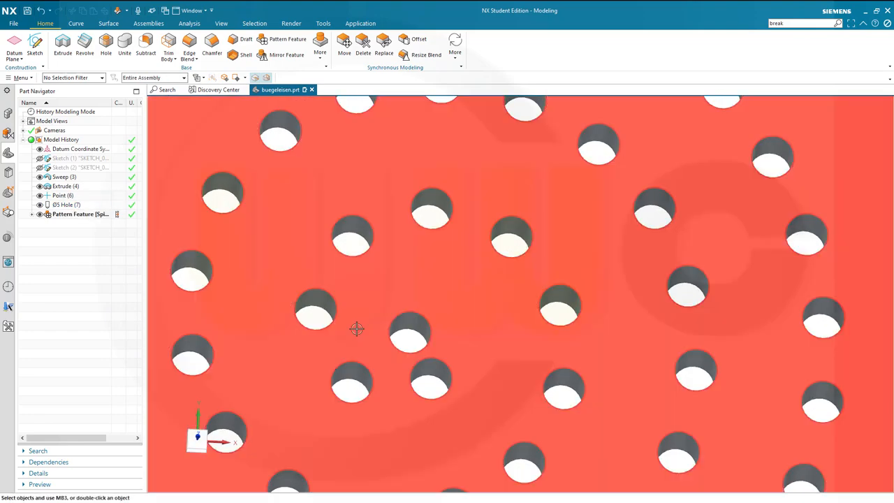
{"action": "mouse_move", "coordinate": [363, 49]}
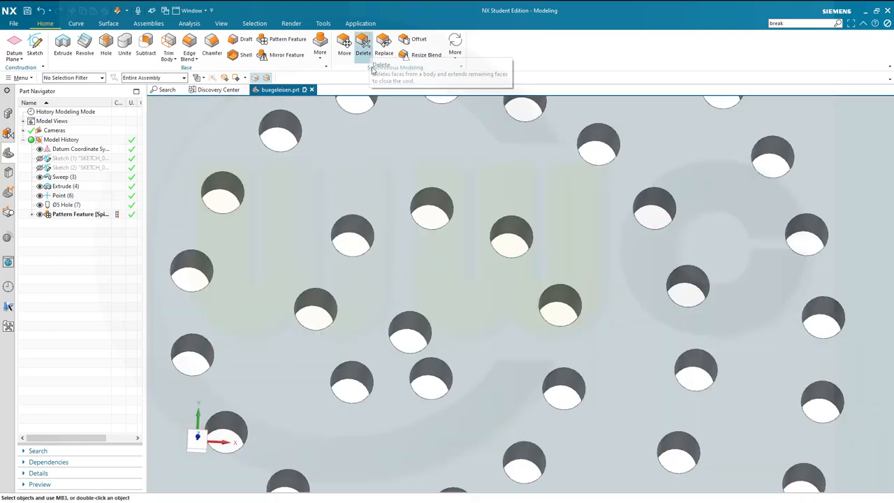
Delete a chosen hole face from the perforated top so the surface heals.
{"action": "left_click", "coordinate": [363, 43]}
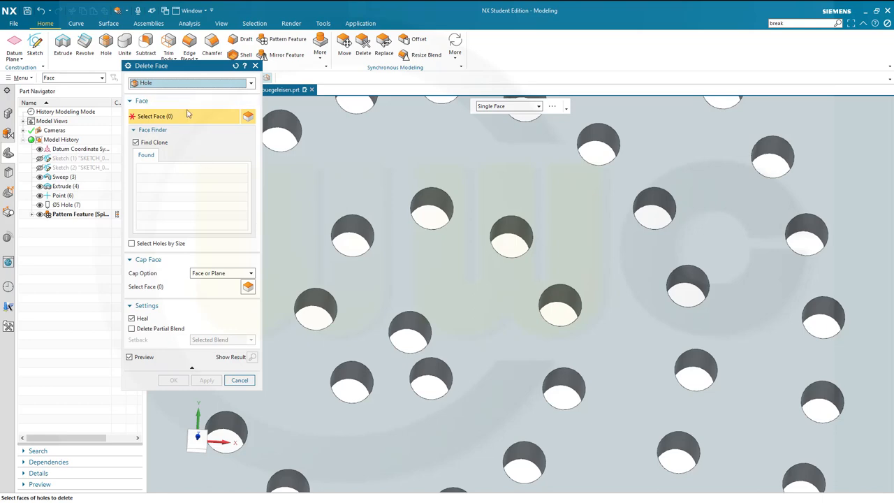
{"action": "mouse_move", "coordinate": [329, 274]}
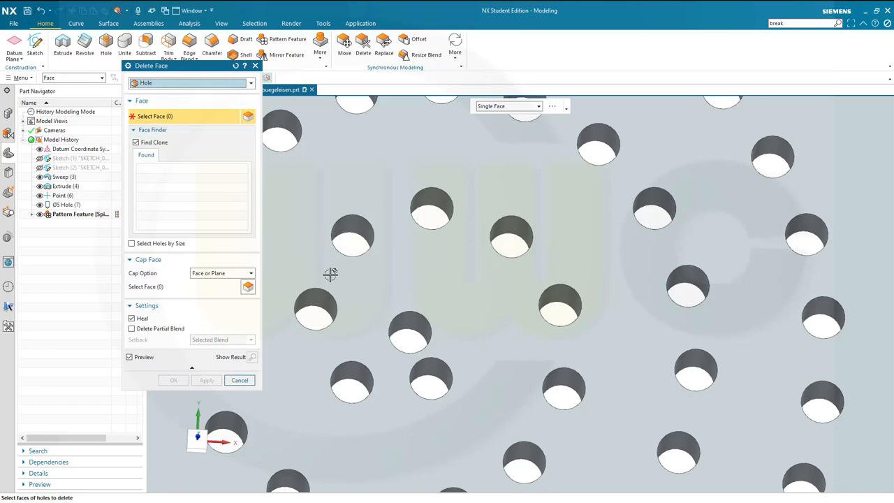
{"action": "left_click_drag", "start_coordinate": [328, 272], "coordinate": [384, 332]}
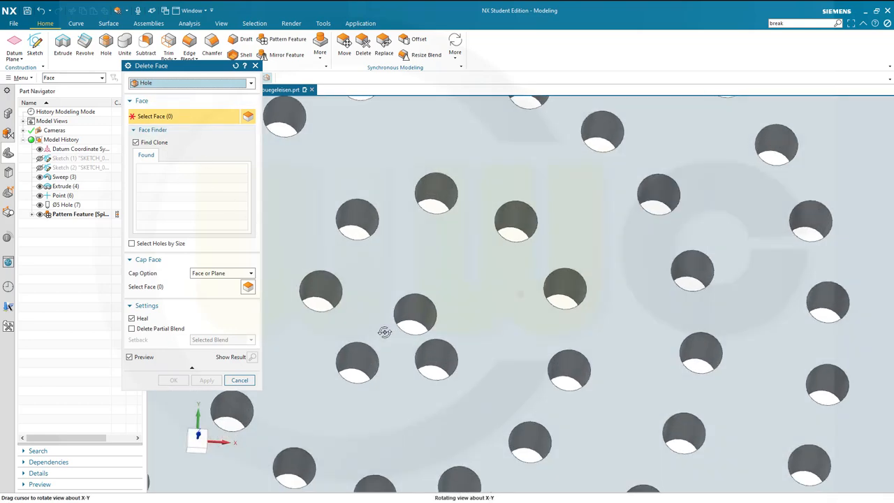
{"action": "left_click", "coordinate": [416, 315]}
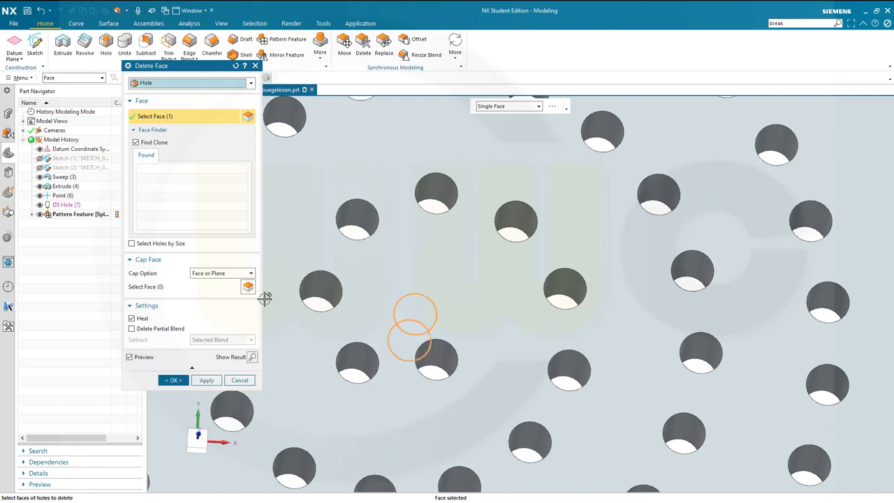
{"action": "left_click", "coordinate": [173, 380]}
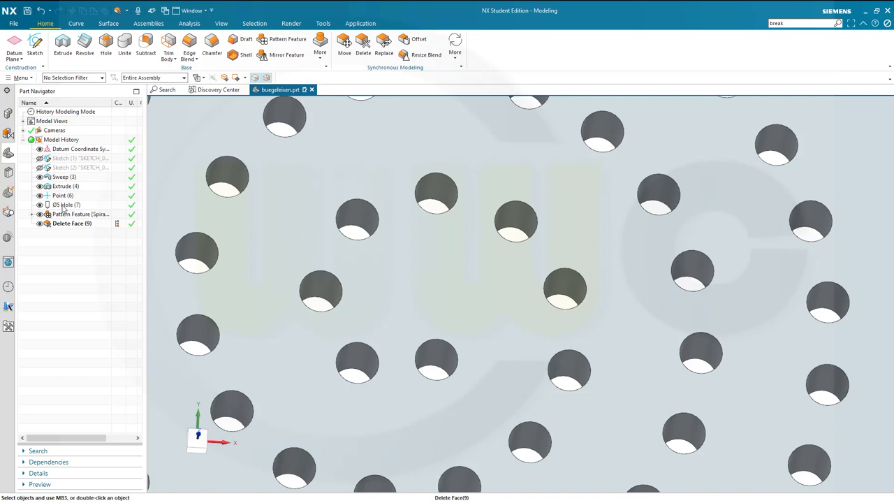
Edit the original Hole feature to a 6 mm diameter.
{"action": "double_click", "coordinate": [68, 204]}
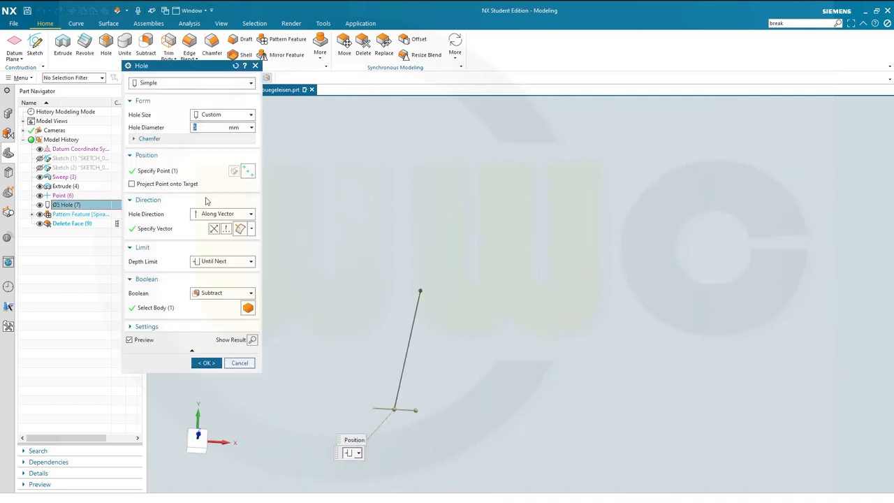
{"action": "left_click", "coordinate": [157, 171]}
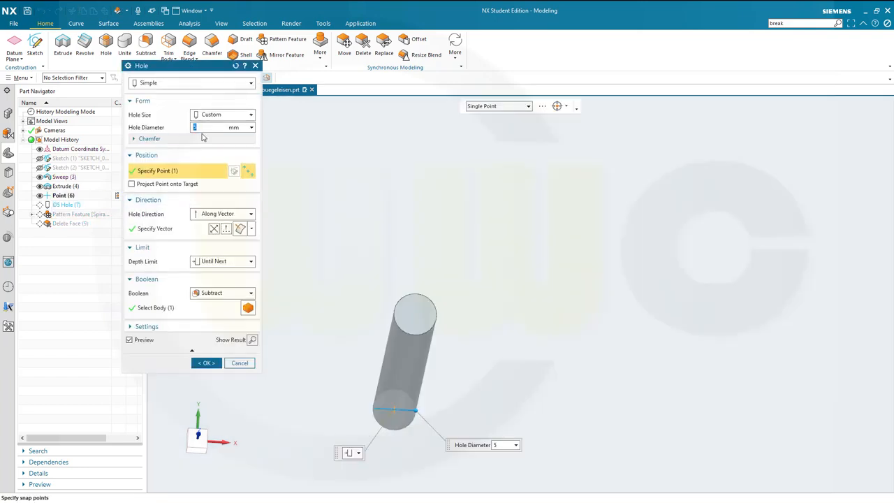
{"action": "type", "text": "6"}
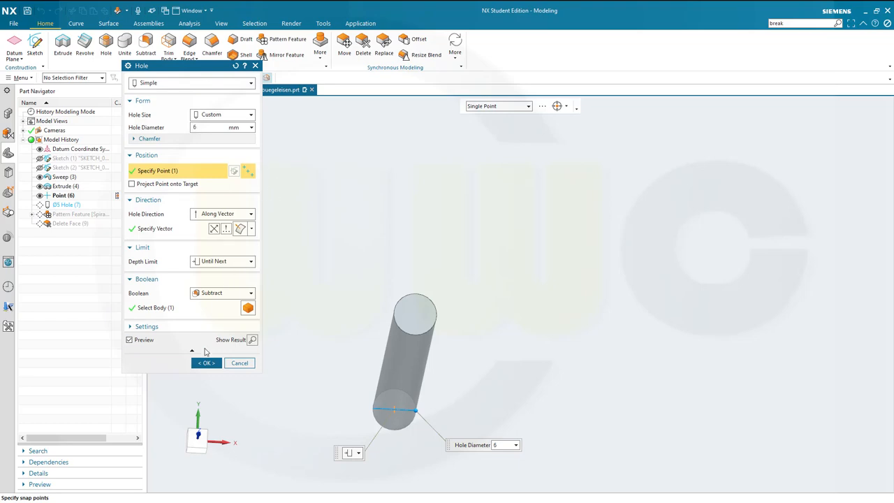
{"action": "left_click", "coordinate": [206, 363]}
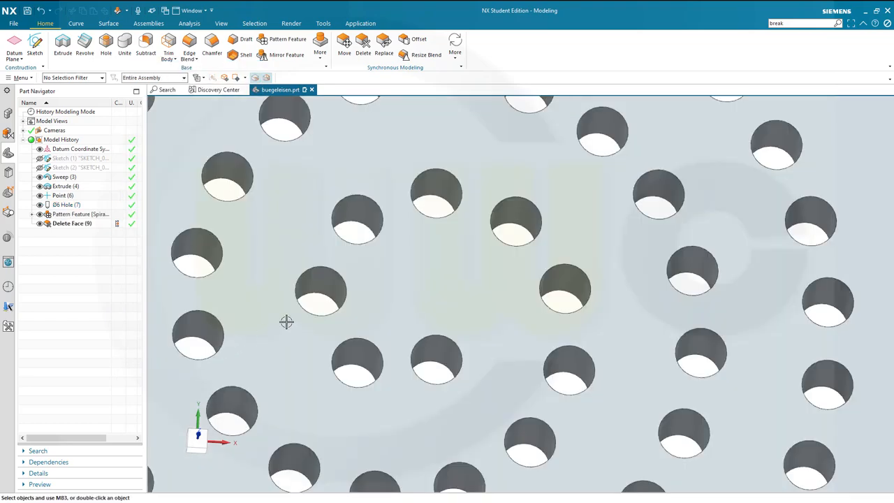
{"action": "left_click", "coordinate": [72, 223]}
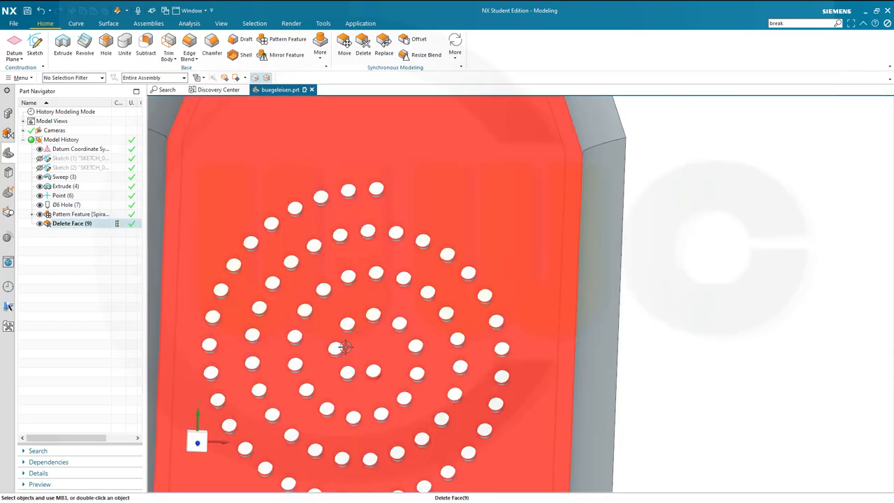
{"action": "left_click_drag", "start_coordinate": [347, 348], "coordinate": [354, 301]}
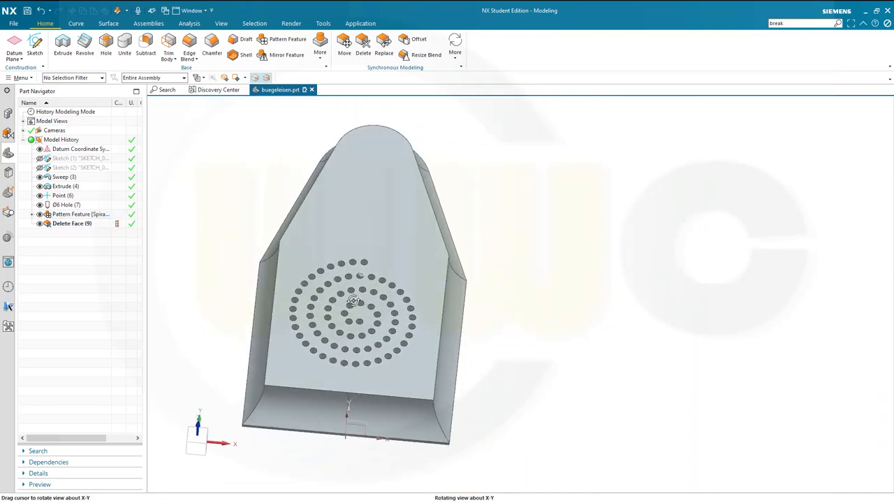
{"action": "left_click_drag", "start_coordinate": [352, 301], "coordinate": [461, 314]}
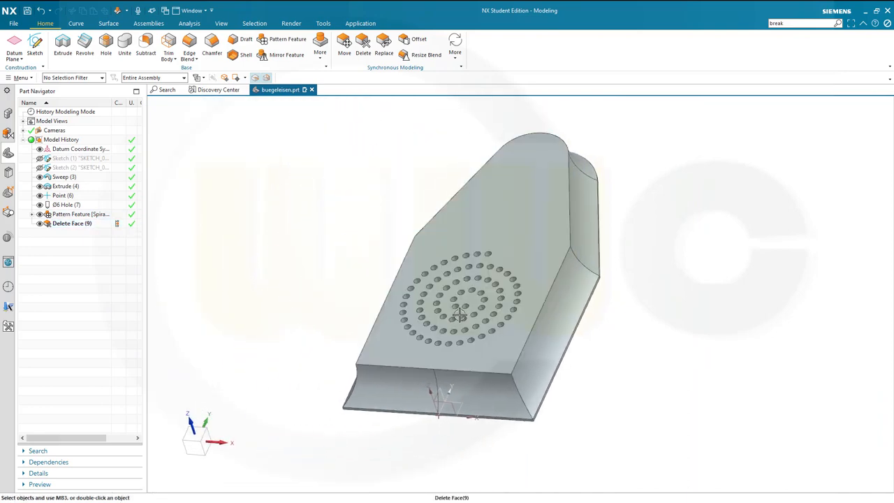
{"action": "left_click_drag", "start_coordinate": [460, 314], "coordinate": [450, 342]}
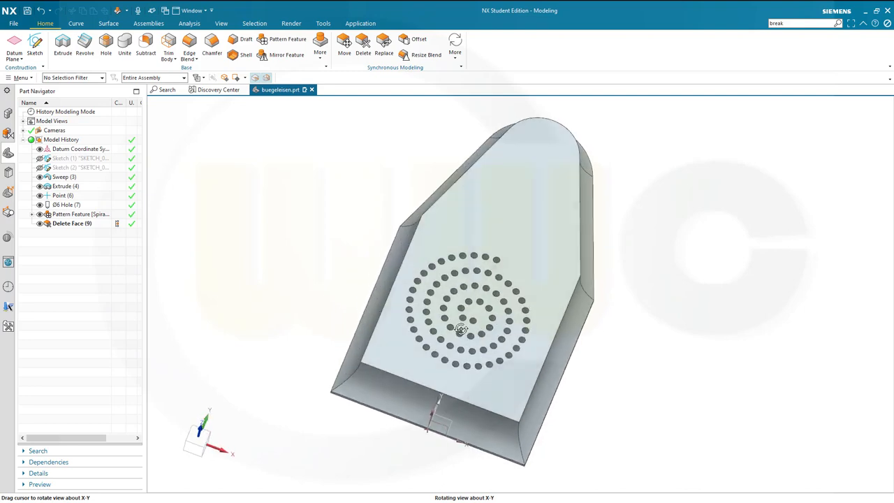
{"action": "left_click_drag", "start_coordinate": [461, 328], "coordinate": [460, 342]}
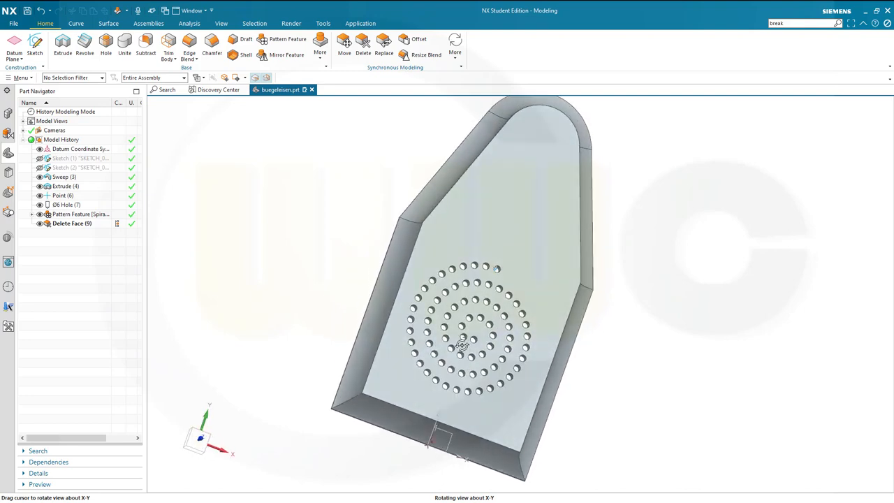
{"action": "left_click_drag", "start_coordinate": [461, 342], "coordinate": [458, 328]}
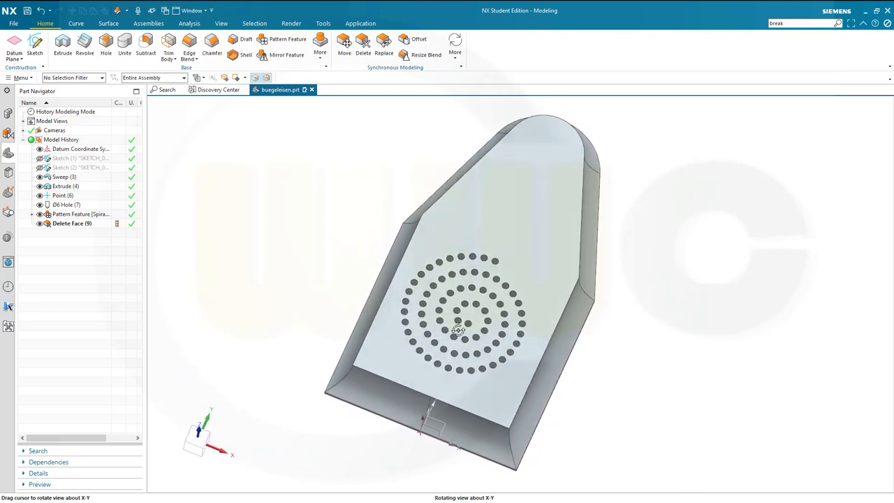
{"action": "left_click_drag", "start_coordinate": [458, 328], "coordinate": [449, 324]}
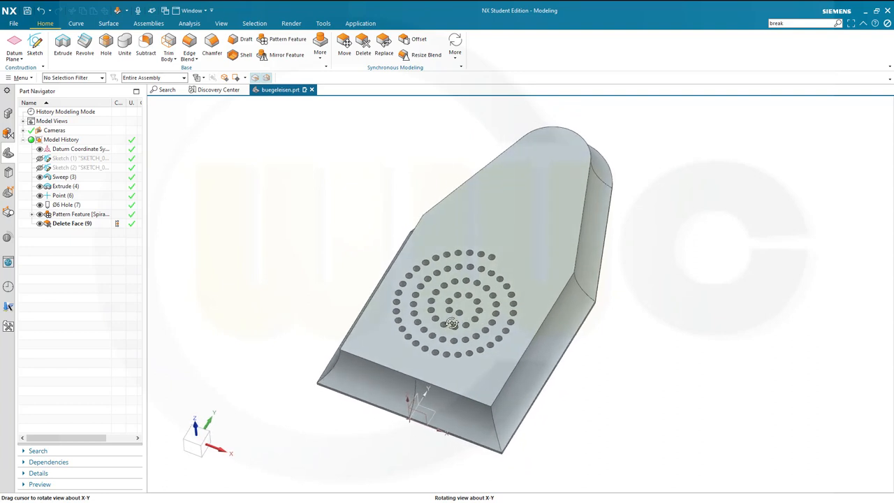
{"action": "left_click_drag", "start_coordinate": [450, 323], "coordinate": [441, 319]}
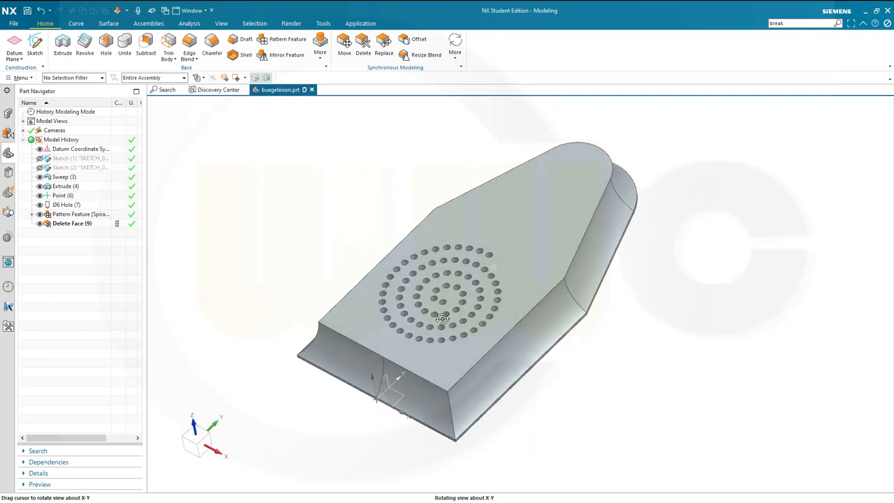
{"action": "left_click_drag", "start_coordinate": [442, 319], "coordinate": [595, 358]}
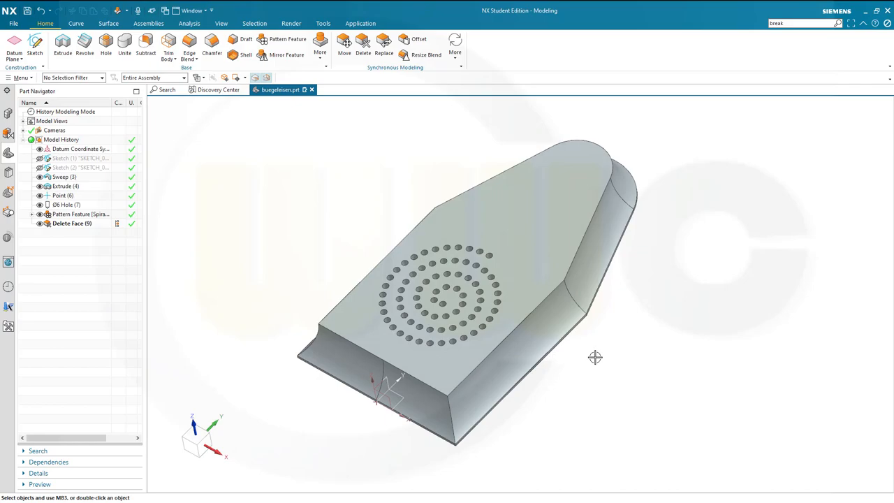